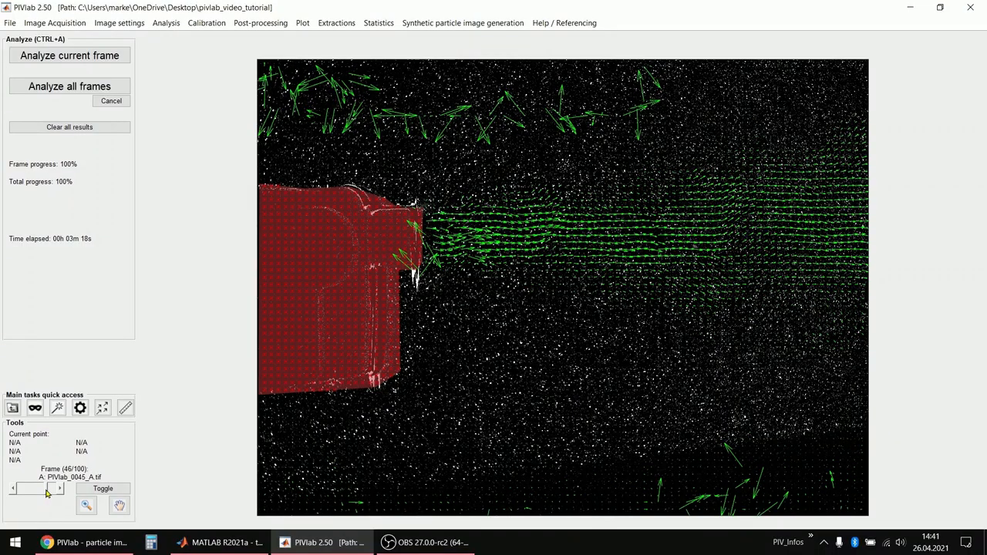
- Browse the computed vector fields across the 100 analysed image pairs with the frame slider
drag(48, 489, 31, 490)
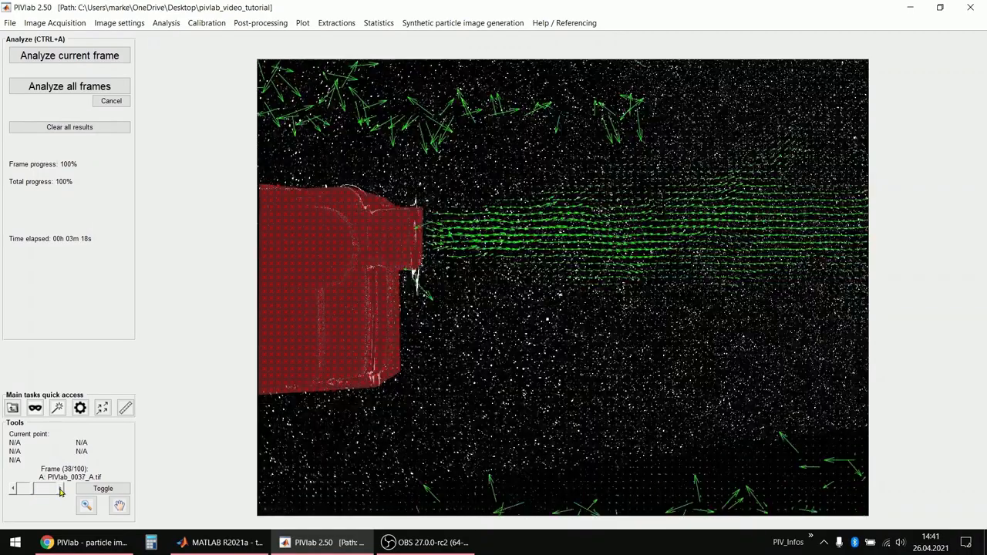
click(203, 23)
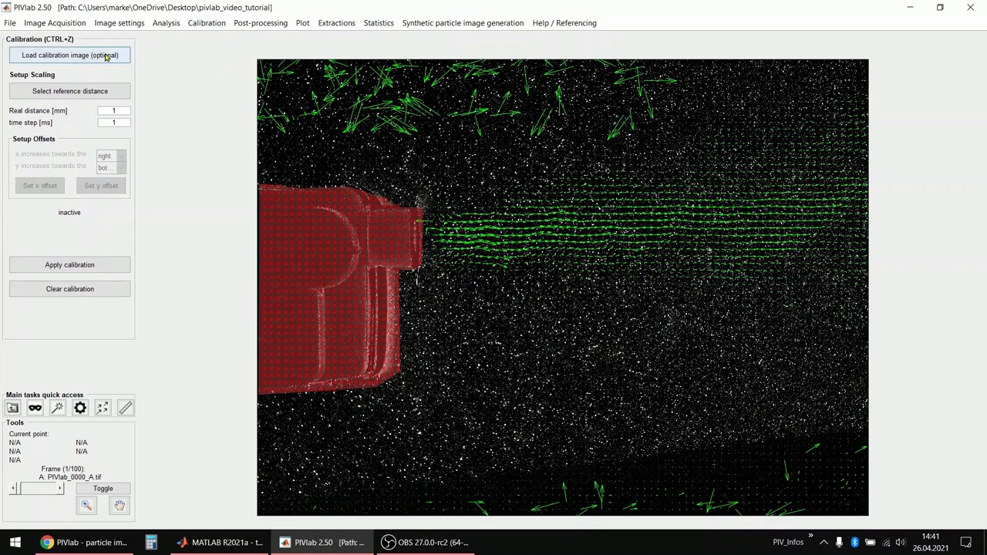
mouse_move(93, 61)
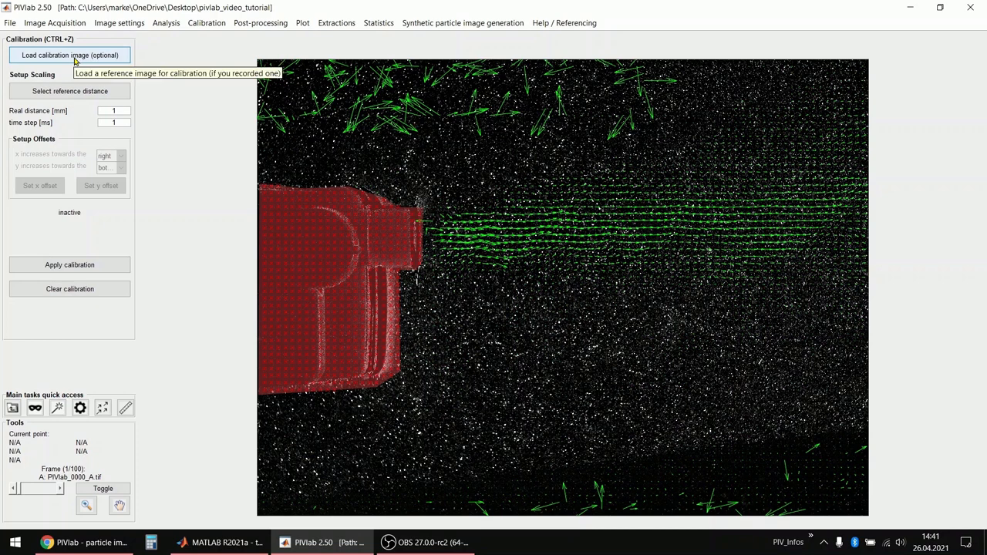
- Load the ruler photograph PIVlab_calibration.tif as the calibration image
click(73, 55)
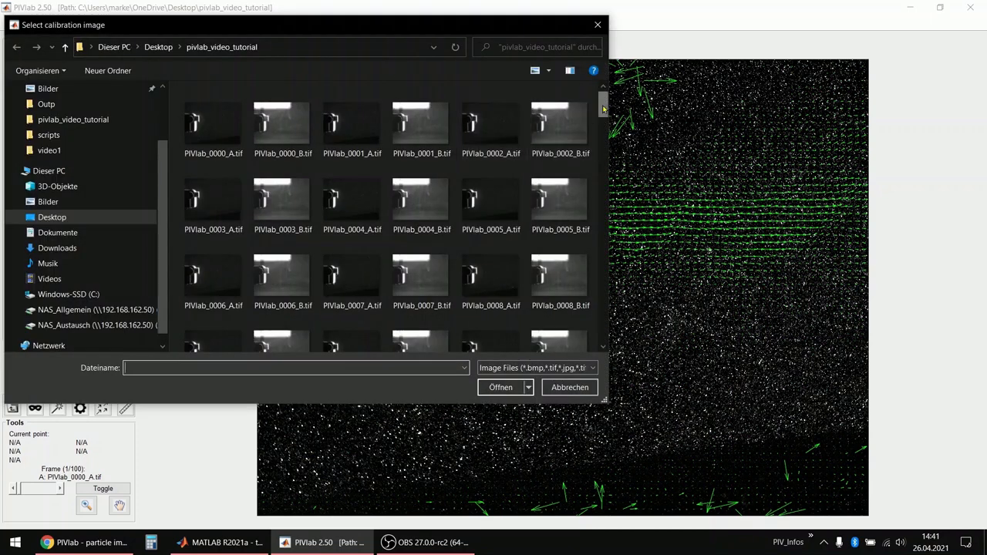
scroll(down, 3)
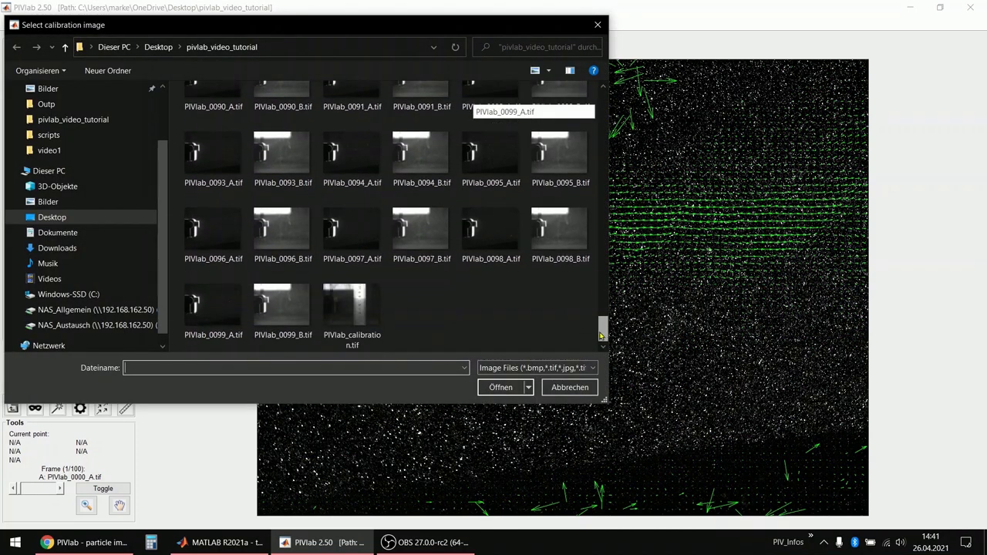
click(569, 387)
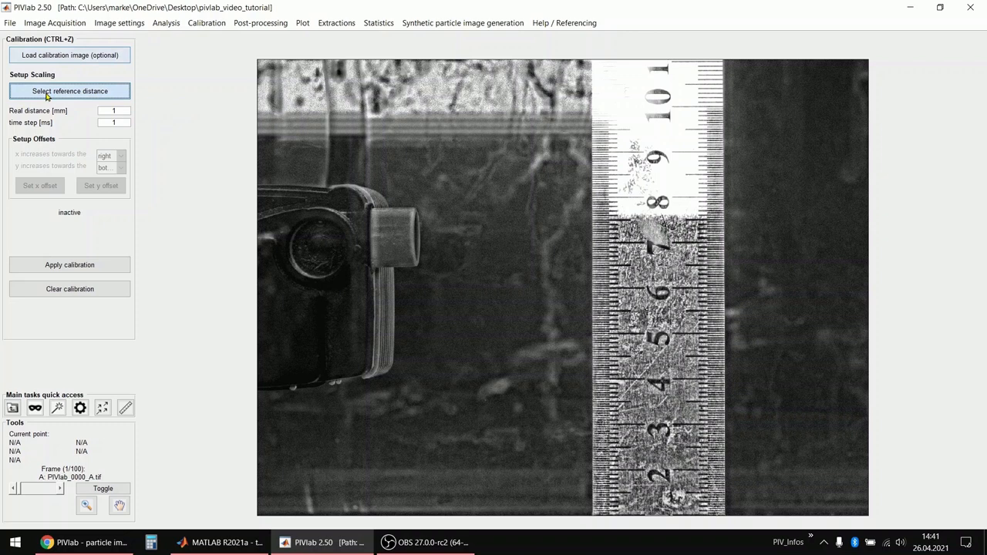
- Mark an 80 mm reference distance on the ruler and apply calibration with a 0.3 ms time step
click(69, 91)
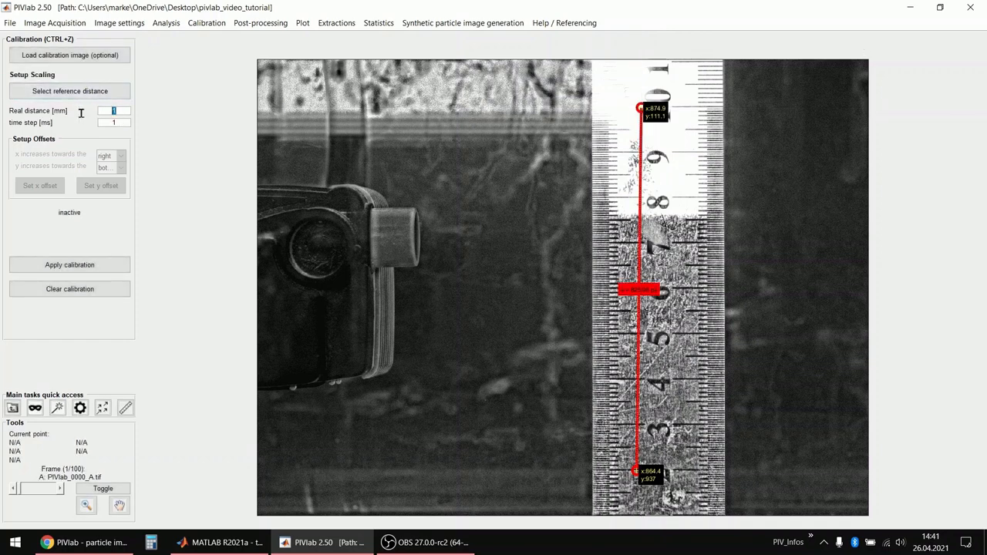
text(80)
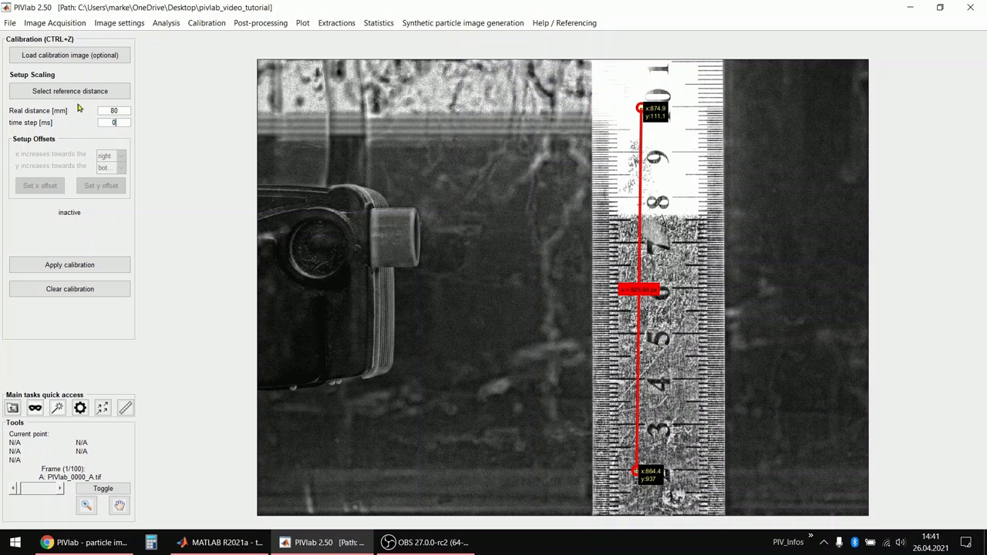
text(0.3)
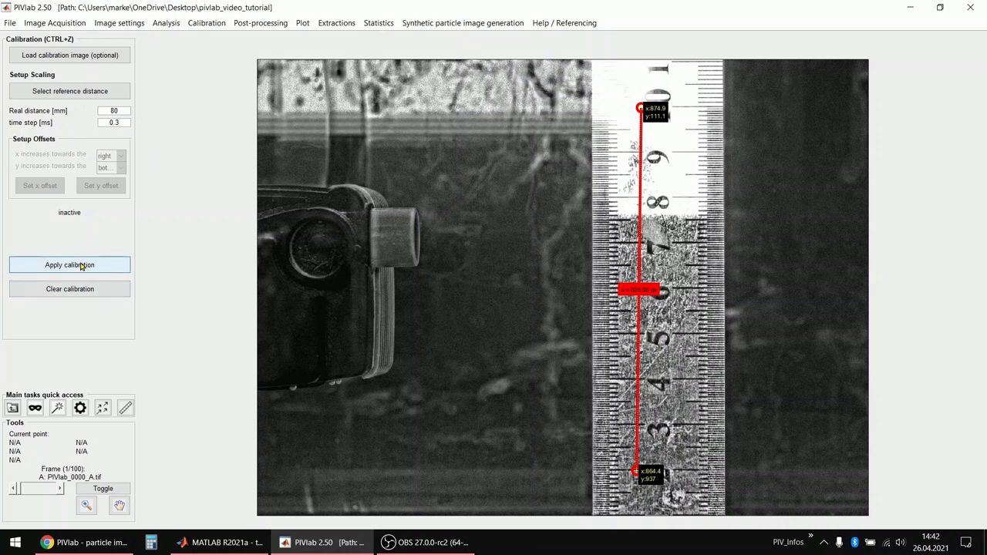
click(70, 264)
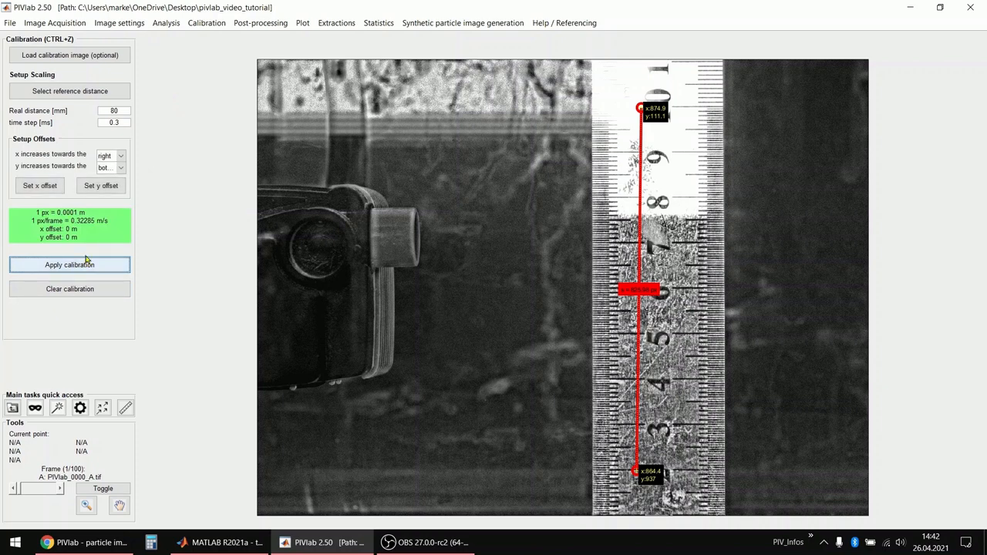
mouse_move(47, 195)
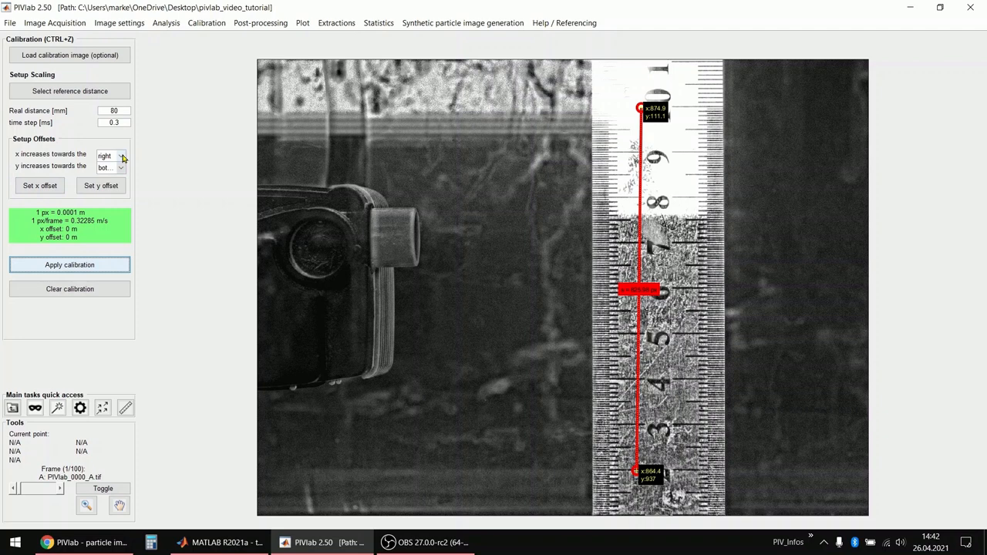
- Keep x increasing to the right and make y increase toward the top
click(112, 155)
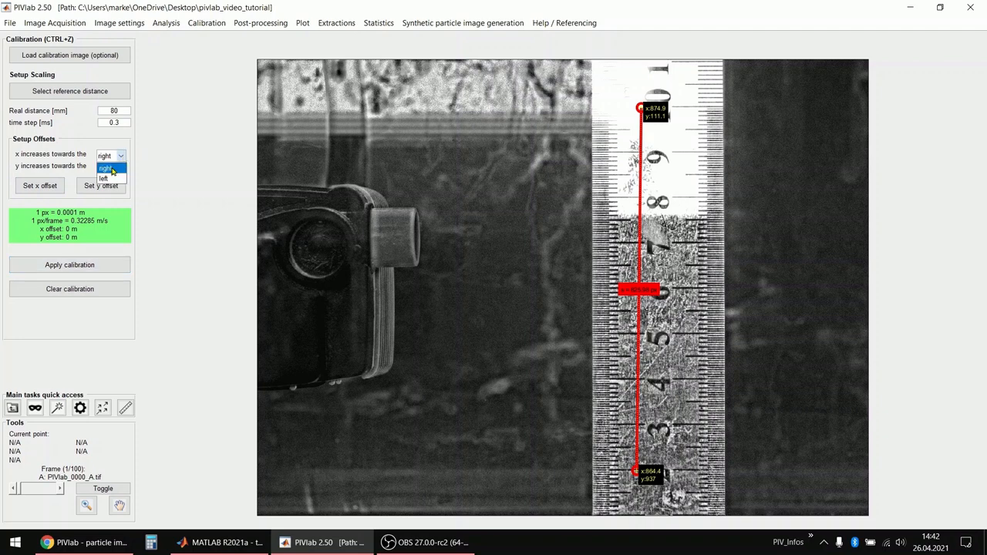
click(108, 168)
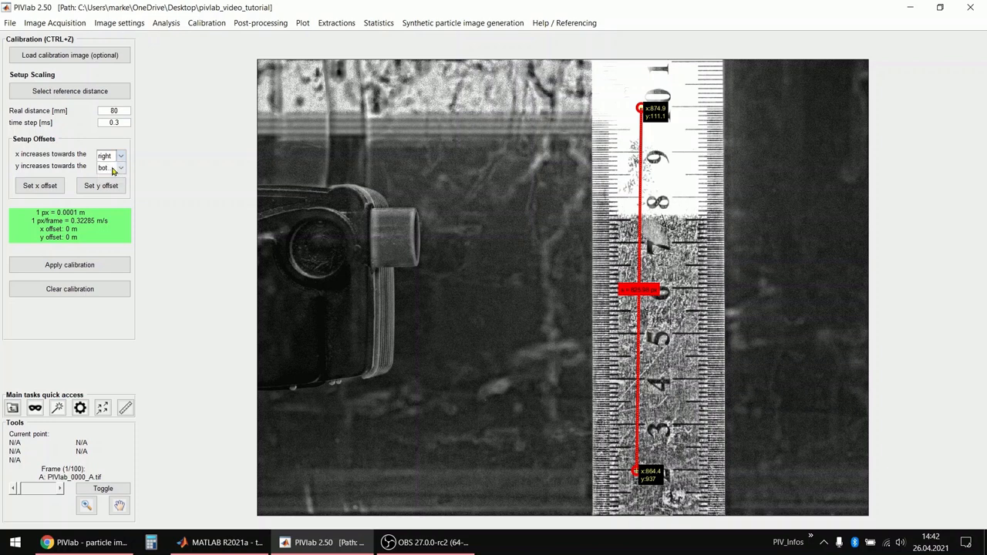
click(119, 167)
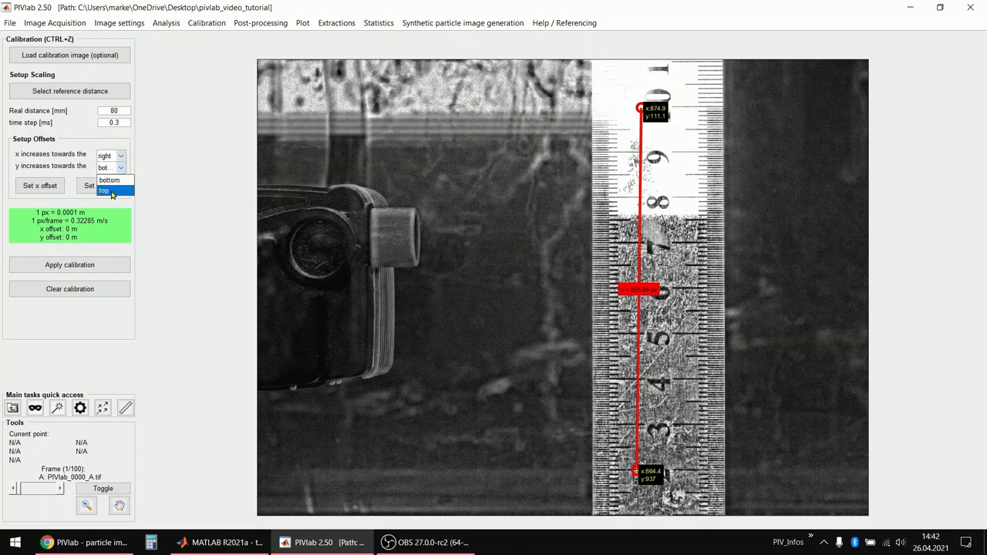
click(105, 190)
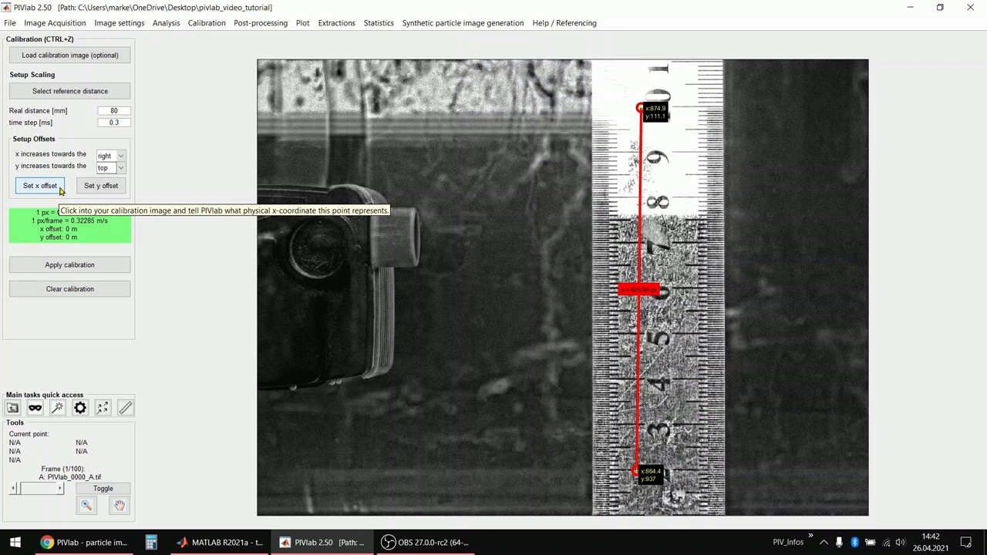
mouse_move(38, 191)
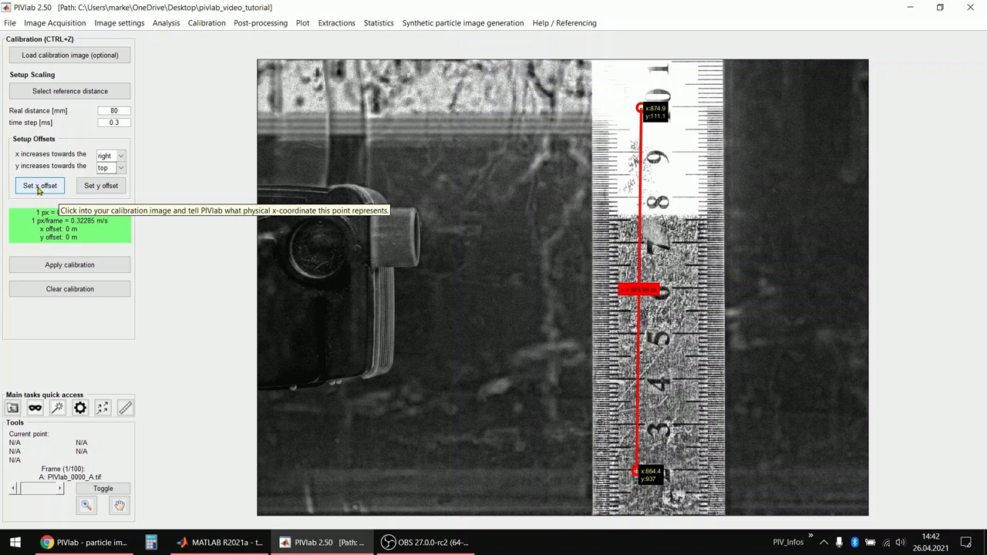
- Set the x offset so the marked ruler point sits at 50 mm
click(40, 185)
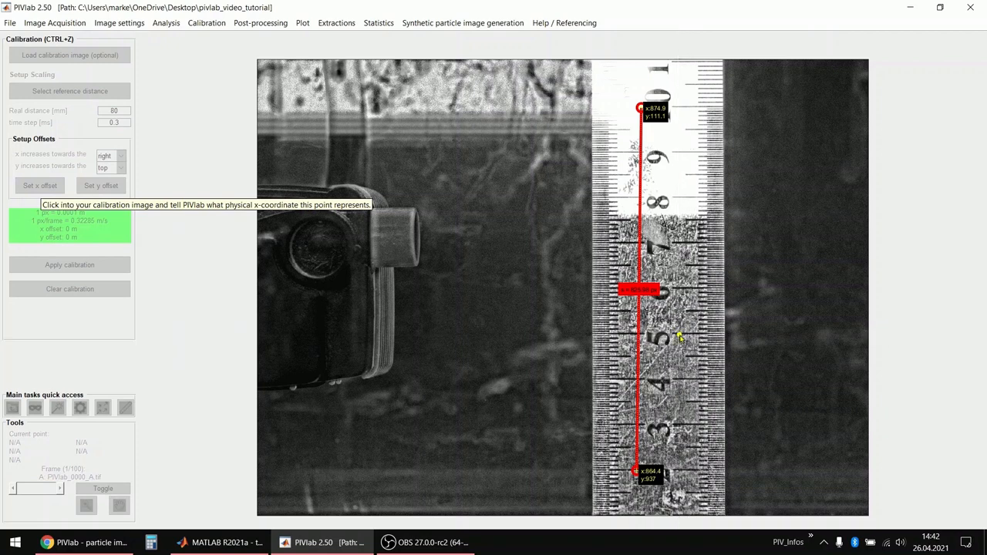
click(40, 185)
text(50)
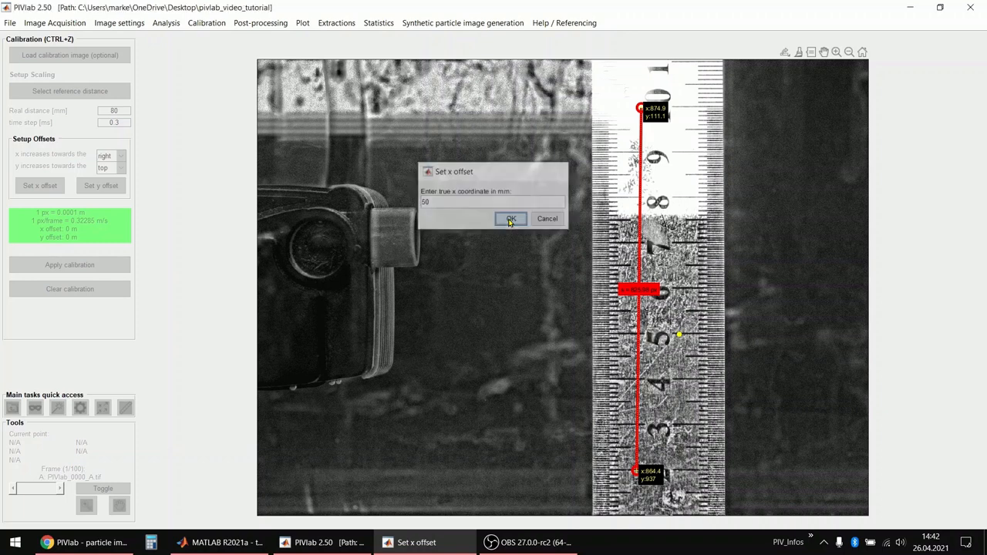
click(510, 219)
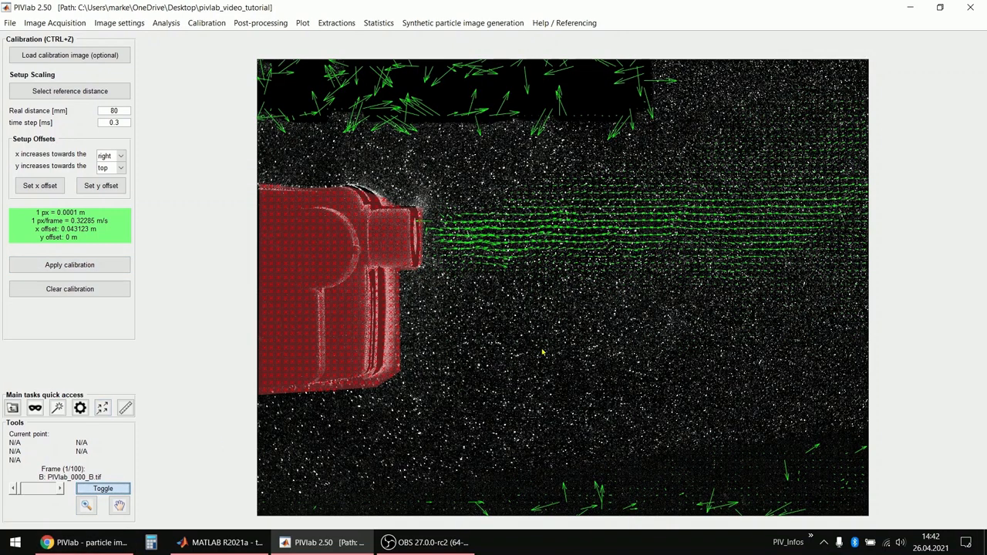
- Read the calibrated u/v velocity in m/s at a point in the jet
click(621, 256)
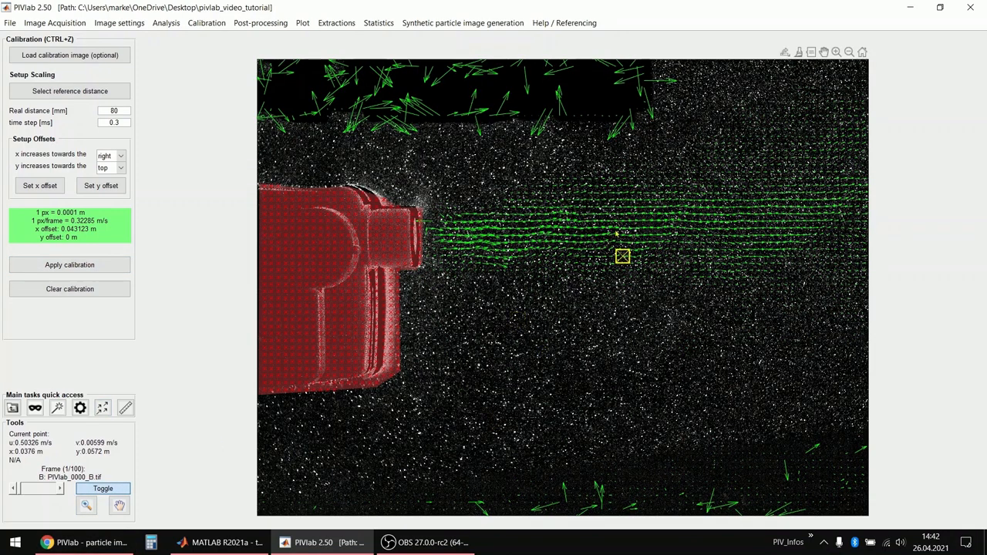
mouse_move(610, 242)
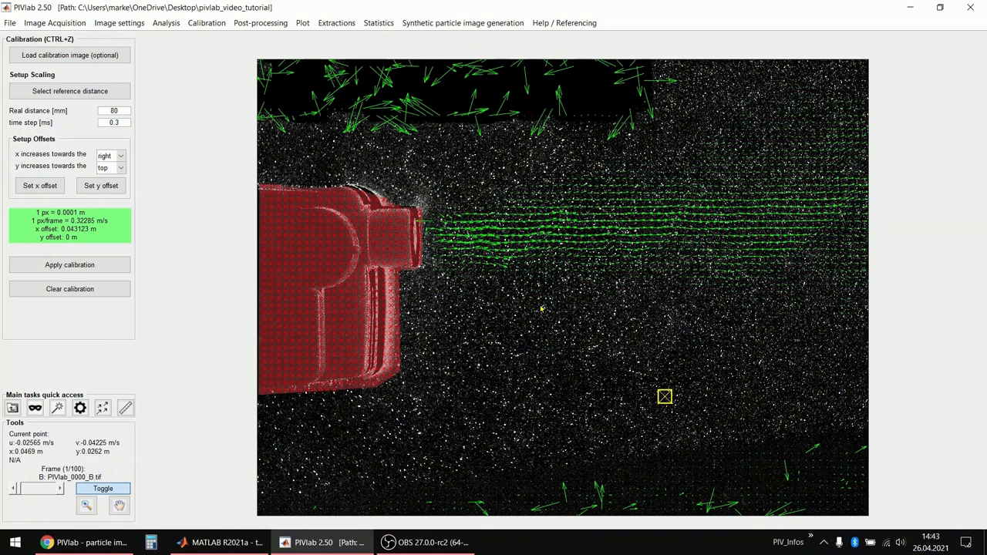
mouse_move(319, 135)
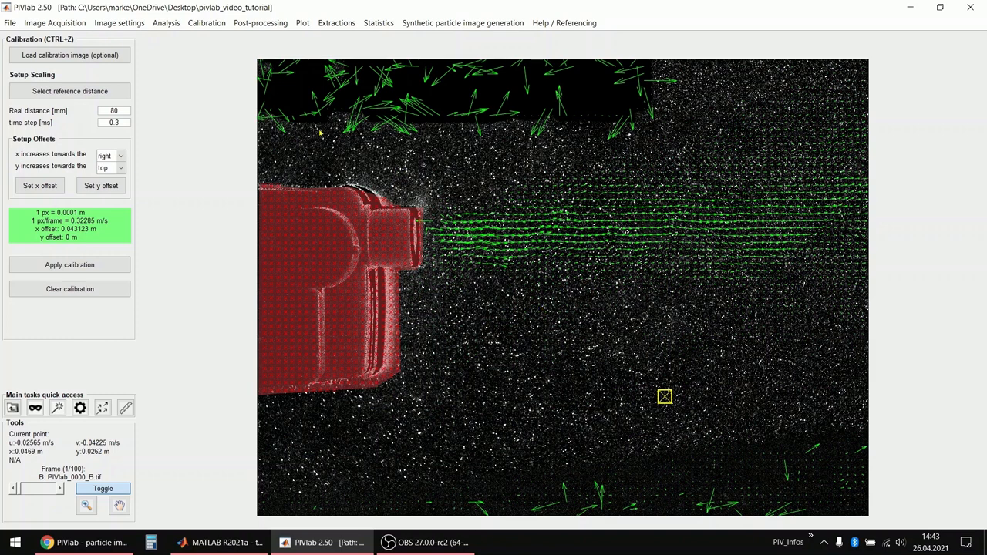
click(261, 22)
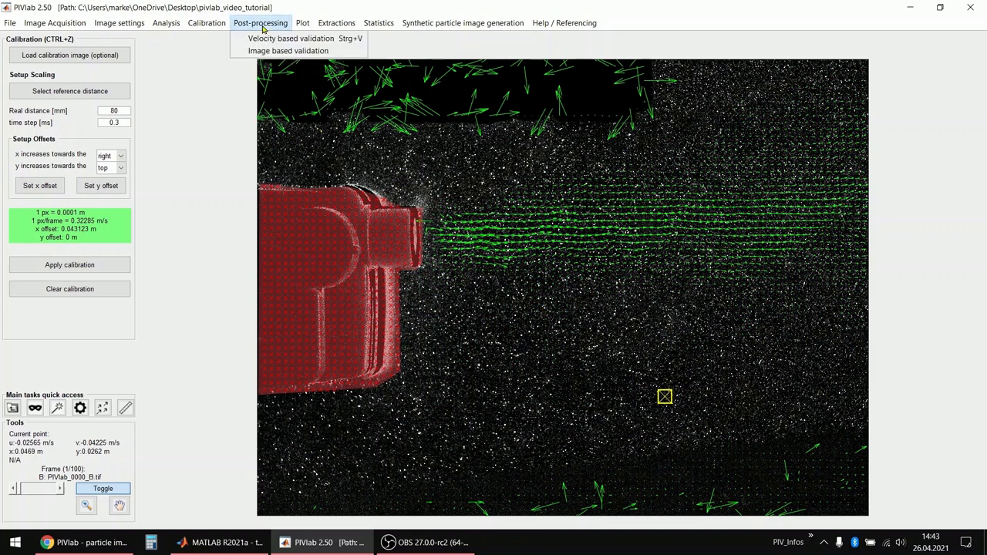
- Briefly view velocity-based validation, then bring up the image-based validation settings
click(291, 39)
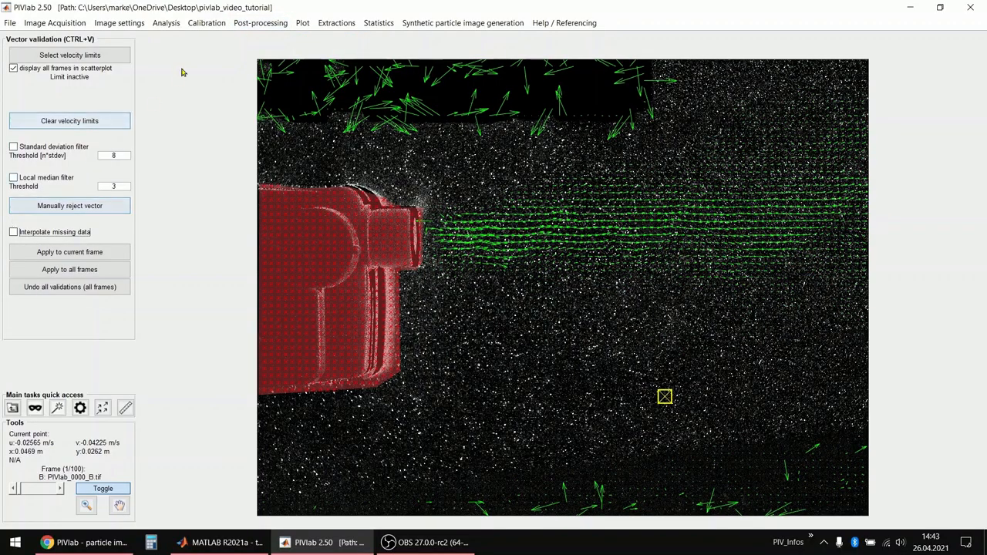
click(261, 22)
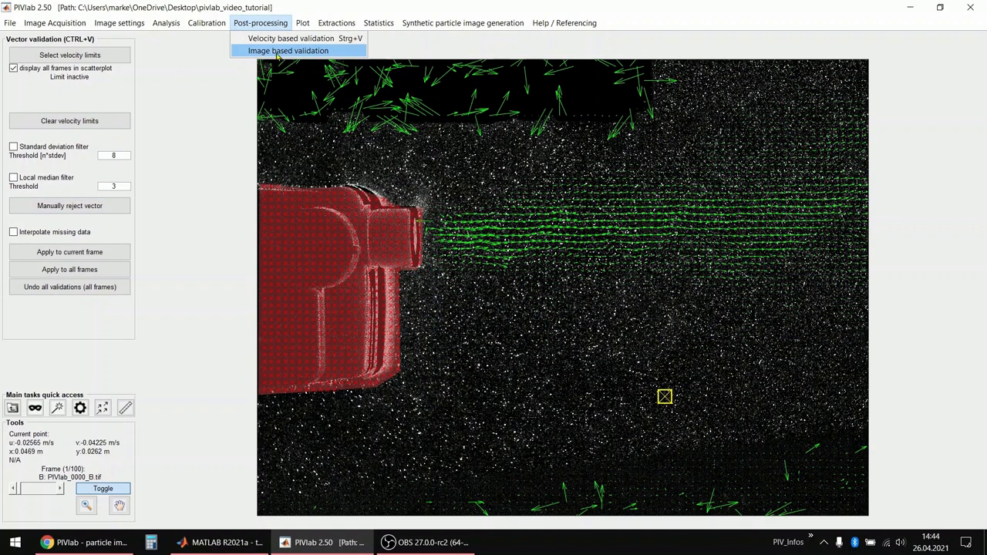
click(271, 50)
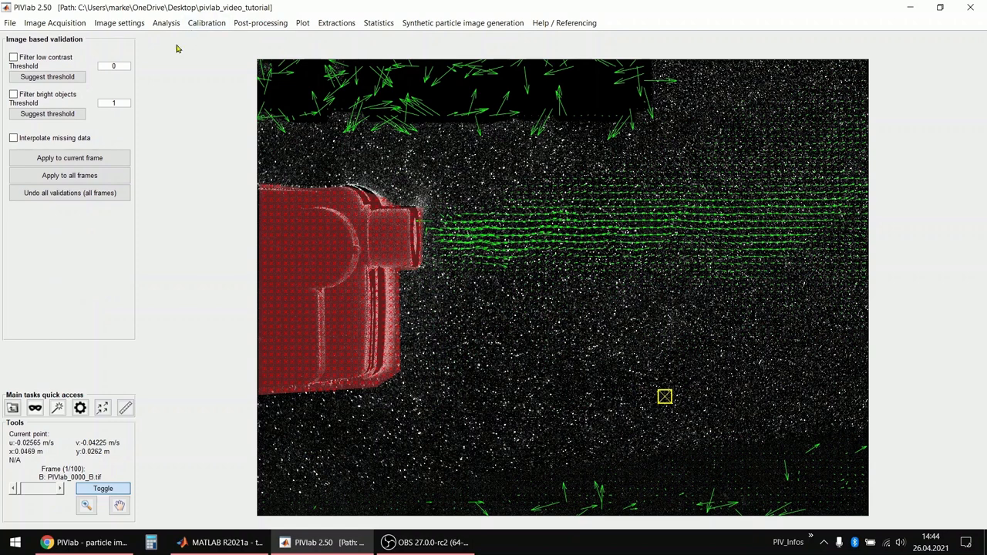
- Apply the low-contrast filter with threshold 0.004 to the current frame
click(12, 57)
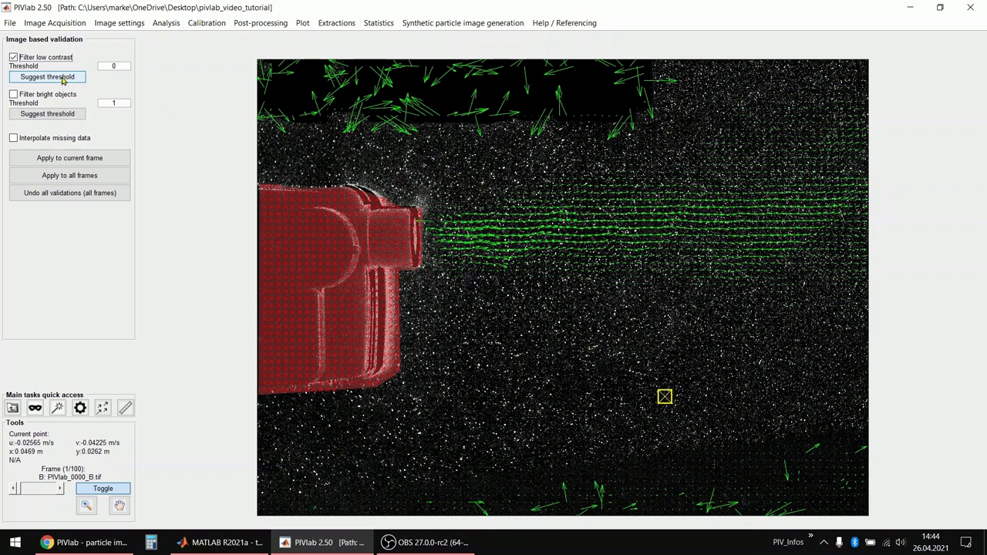
click(49, 77)
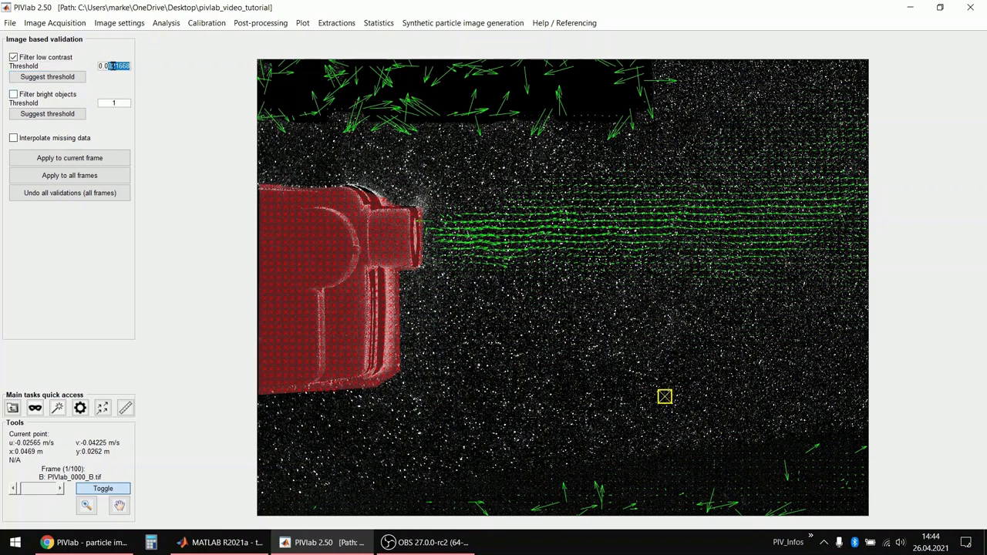
click(69, 157)
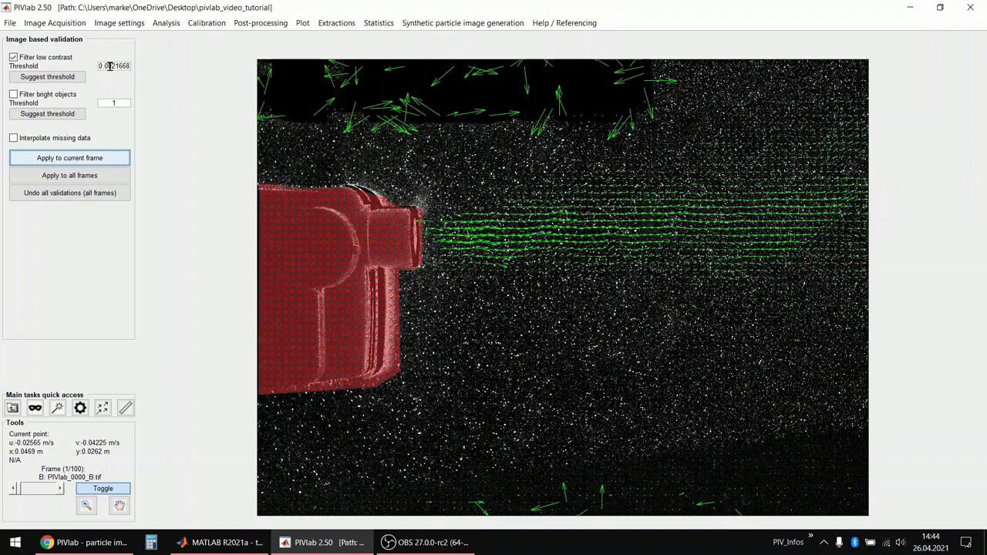
text(0.004)
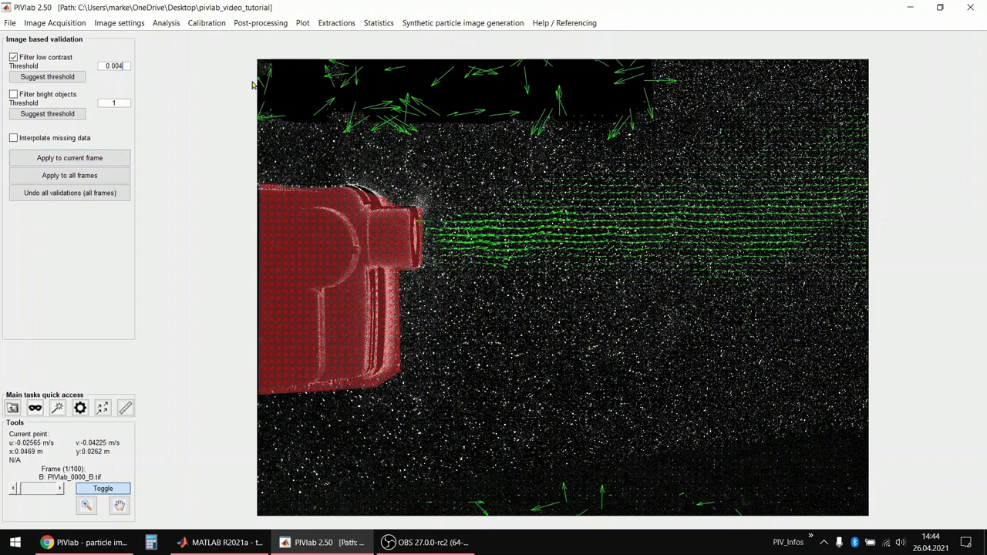
click(69, 158)
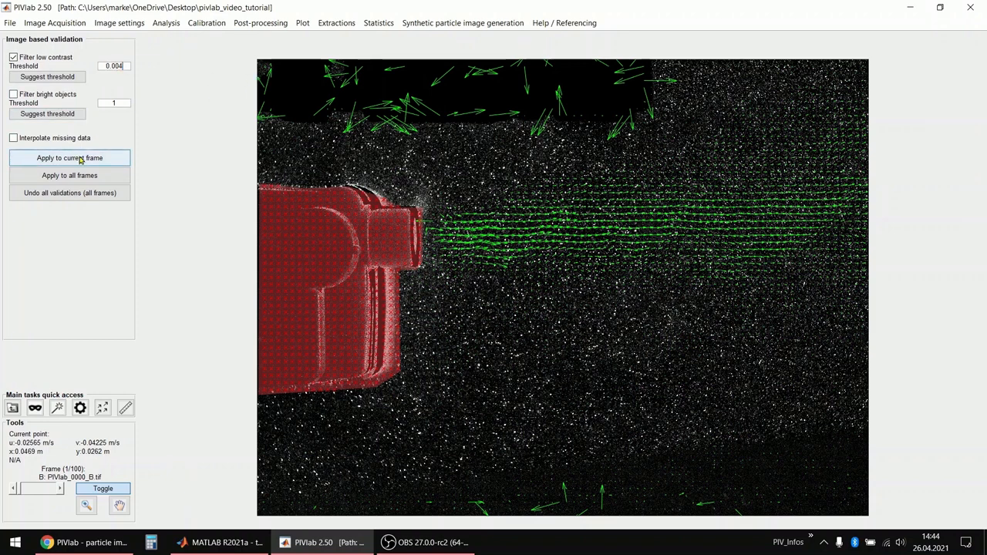
click(69, 158)
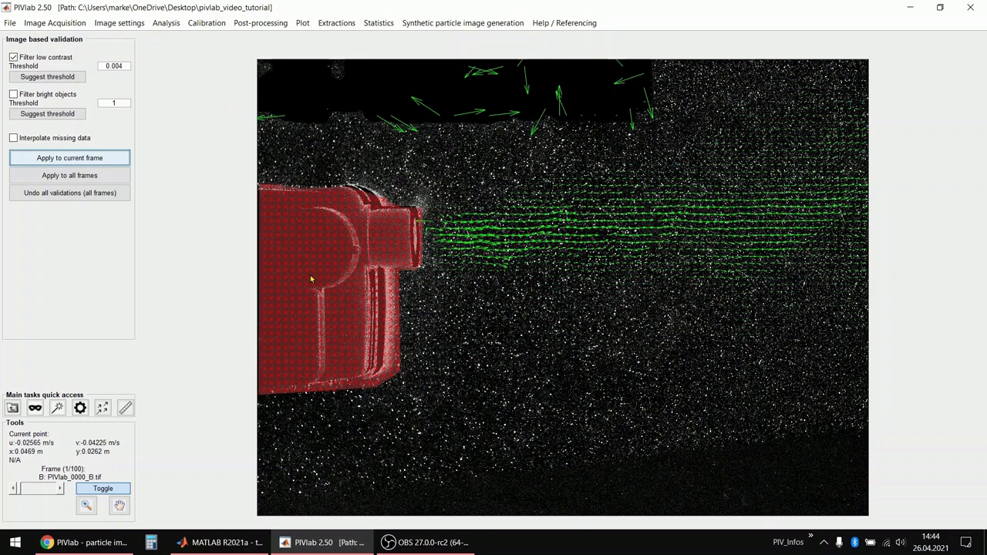
mouse_move(778, 437)
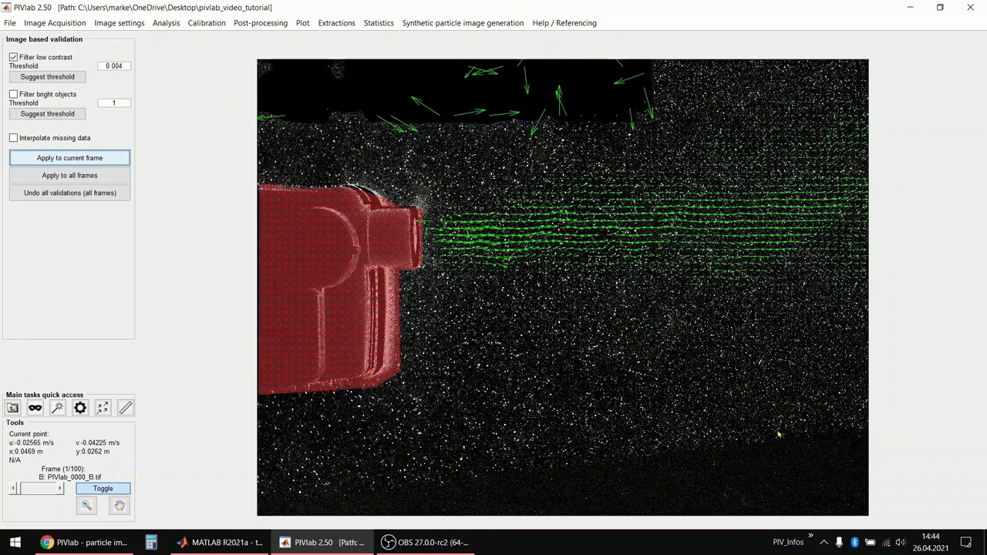
mouse_move(247, 157)
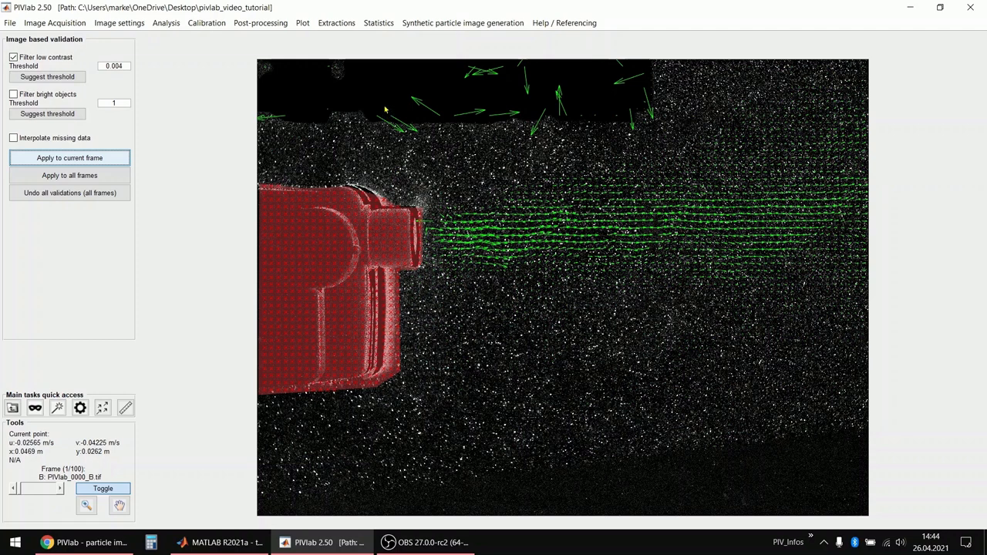
mouse_move(621, 432)
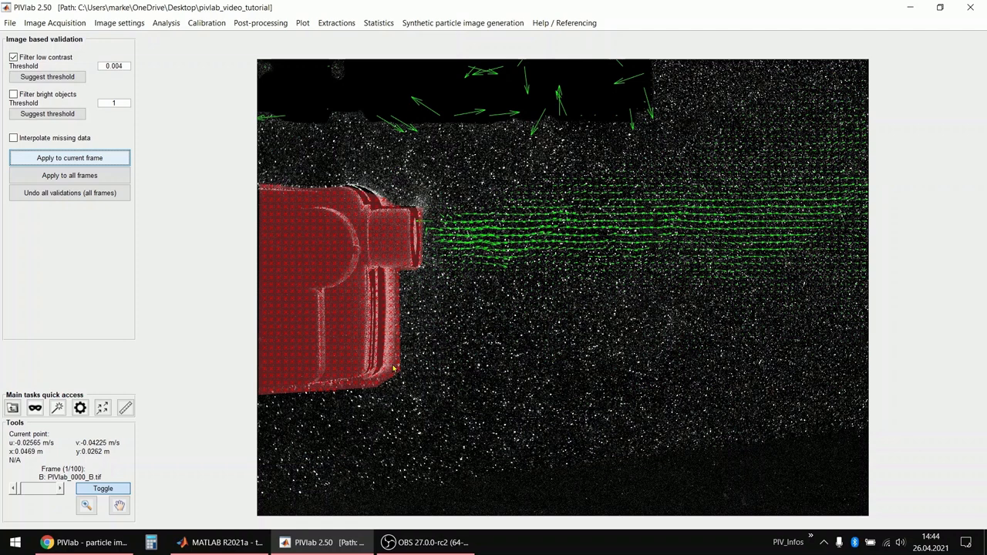
mouse_move(395, 333)
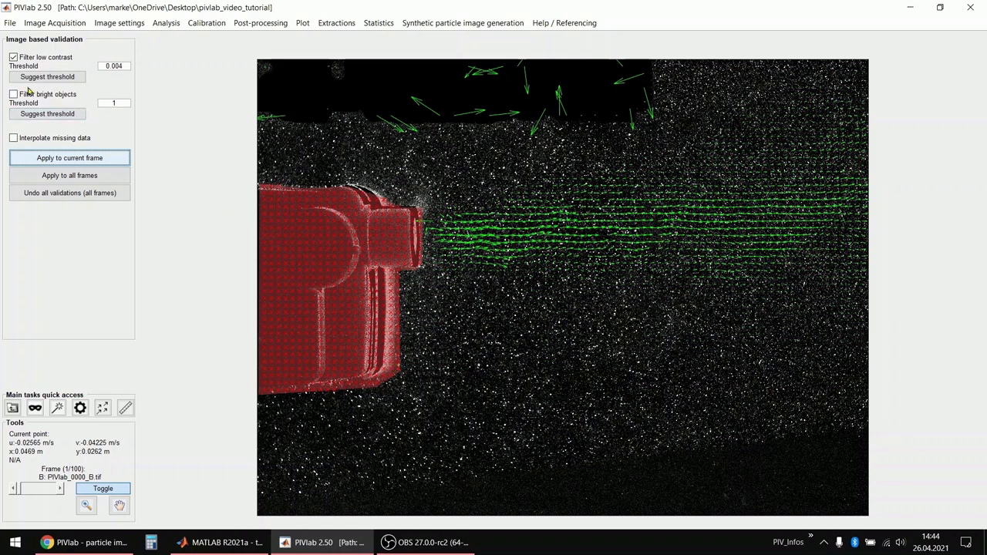
- Try the bright-objects filter with a suggested threshold, then restore all vectors
click(13, 56)
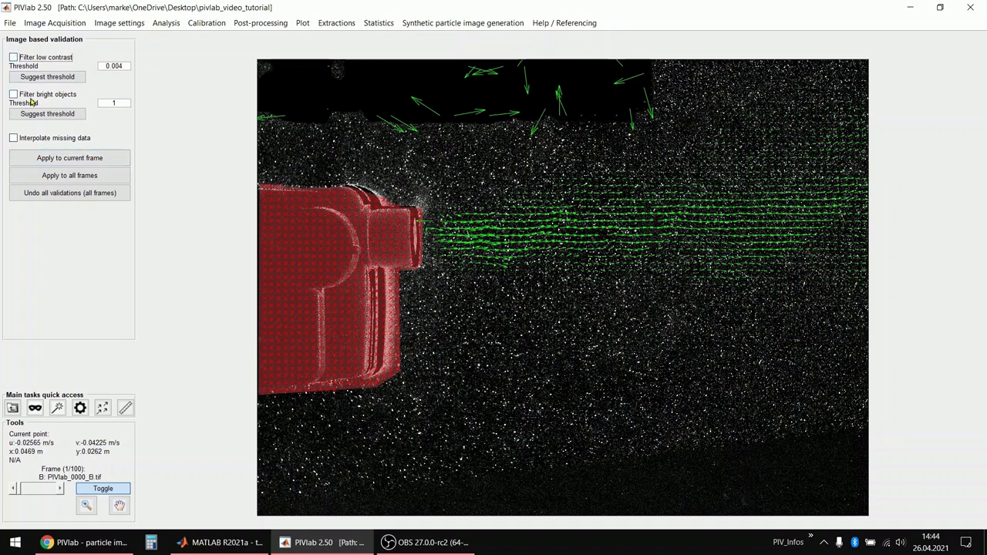
click(13, 94)
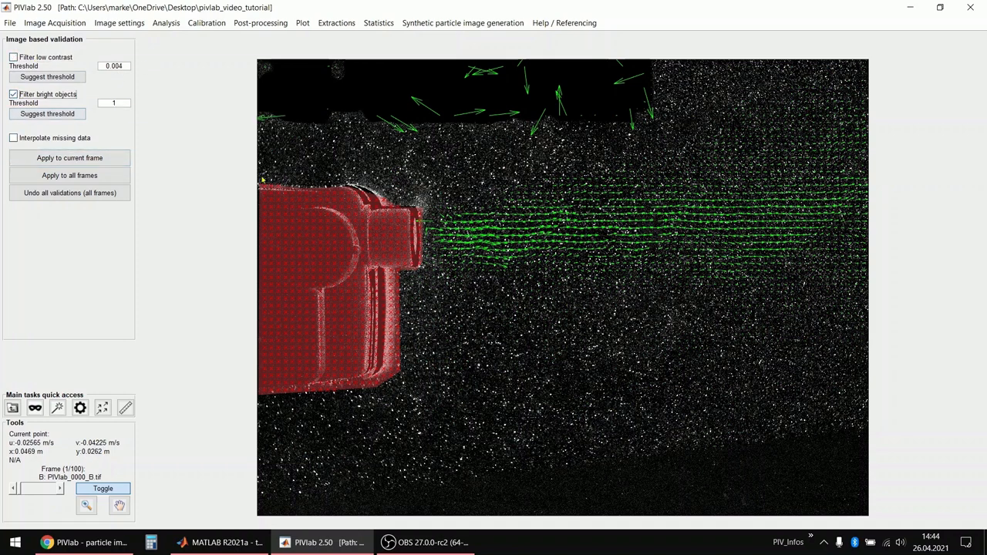
click(47, 114)
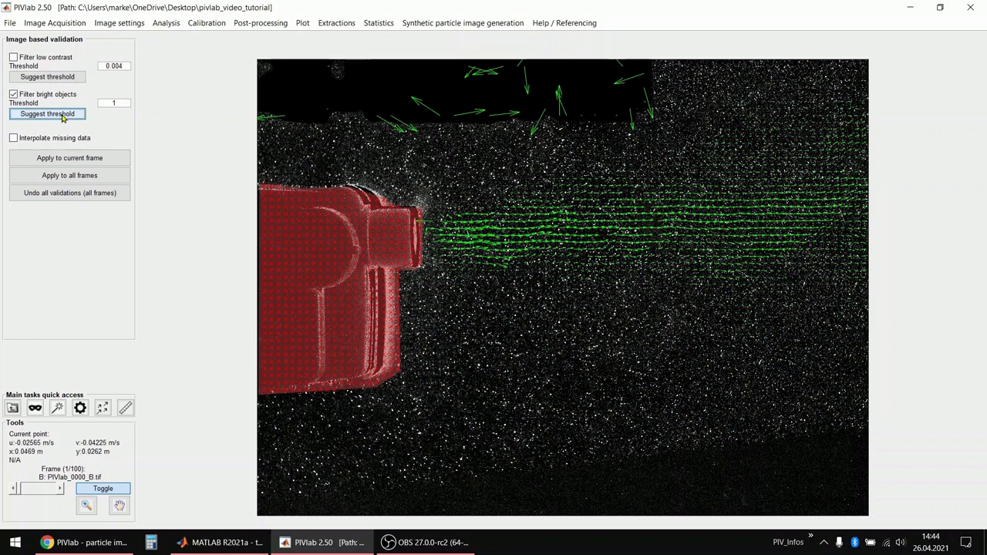
click(47, 113)
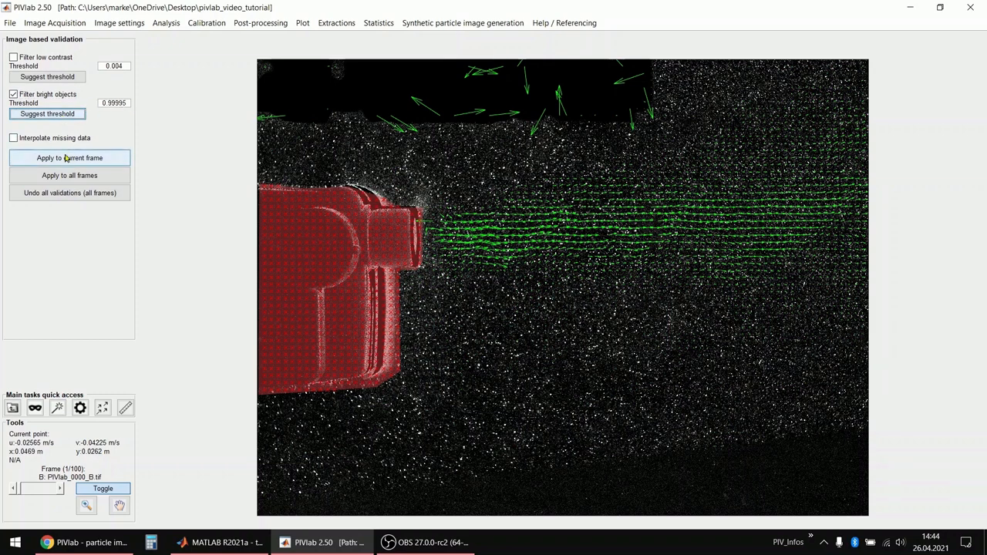
click(70, 157)
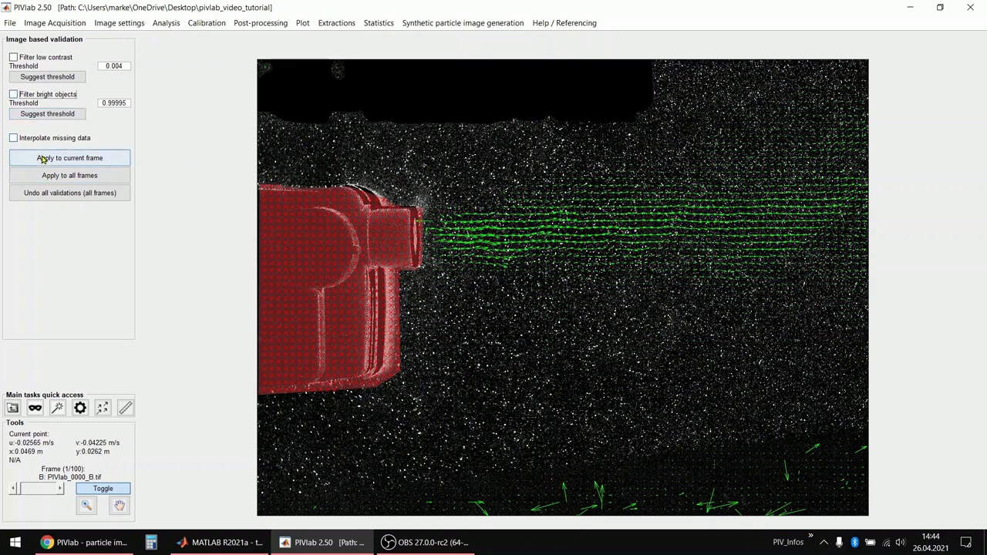
click(69, 157)
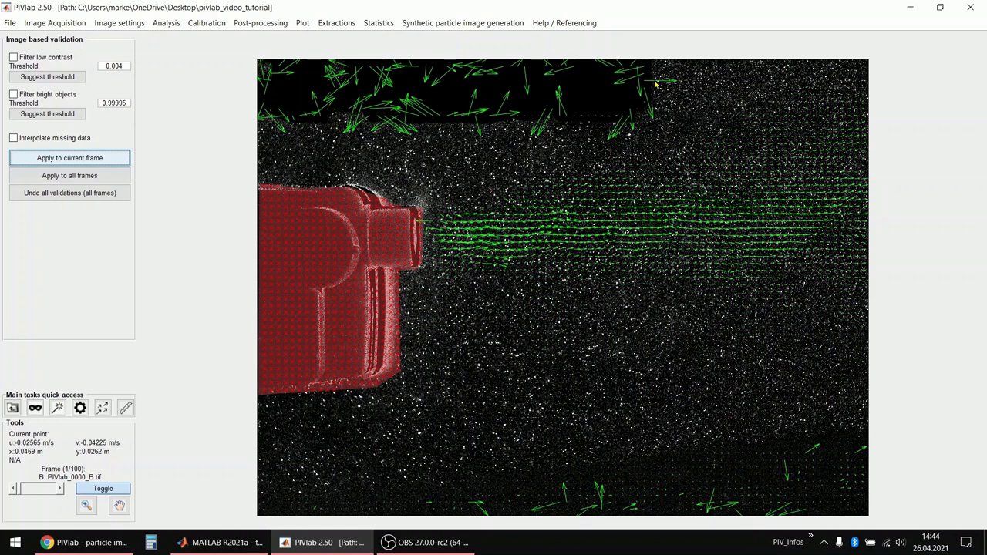
mouse_move(124, 141)
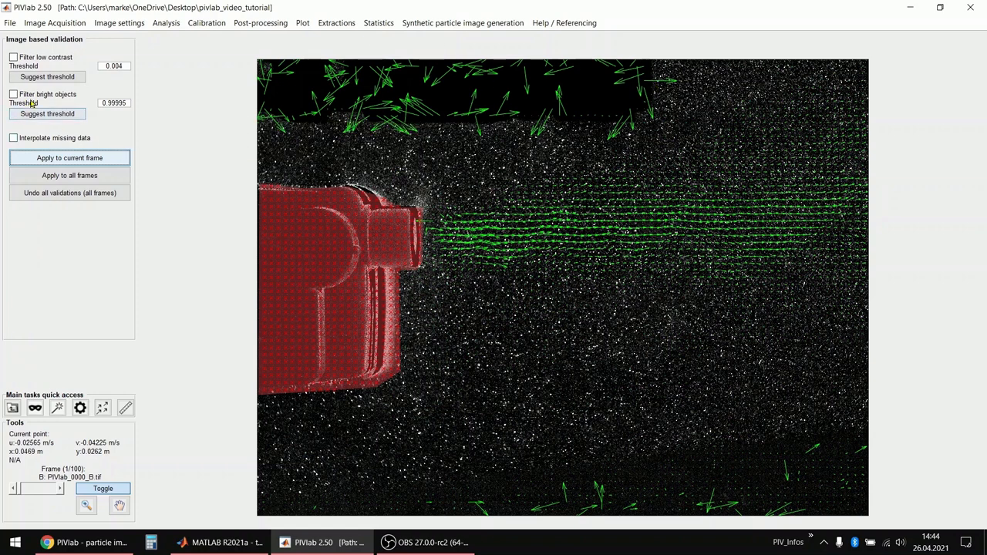
- Apply both low-contrast and bright-objects (threshold 0.5) filters to the current frame
click(12, 95)
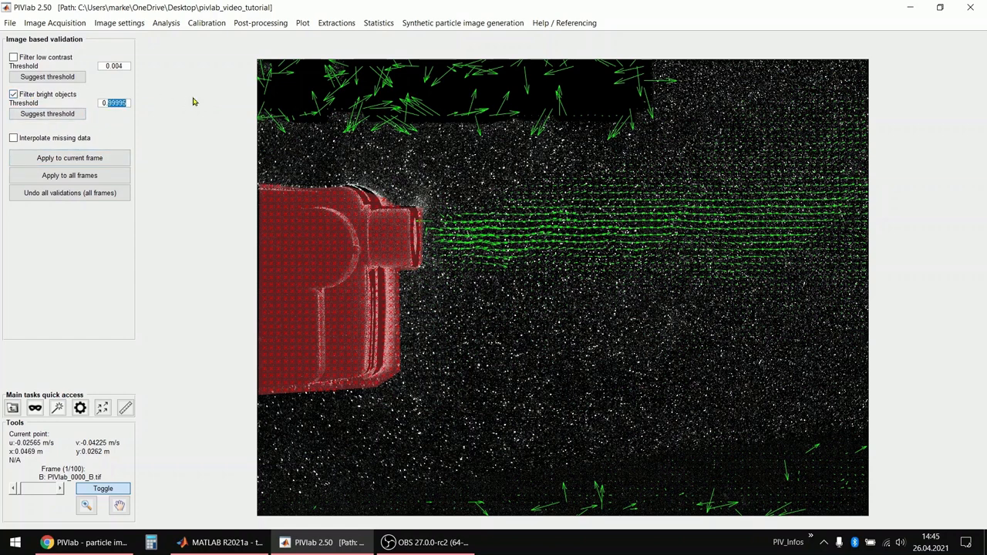
text(0.5)
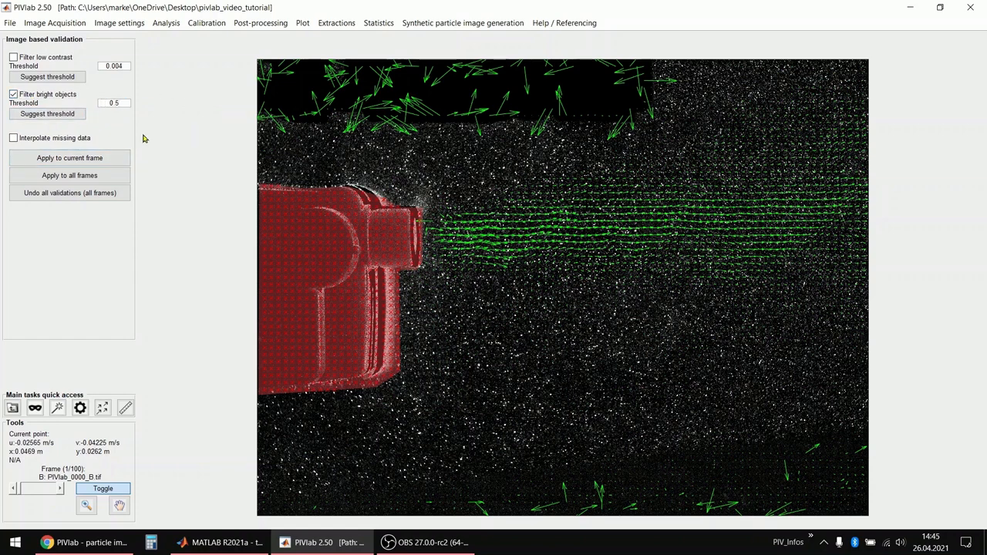
click(70, 157)
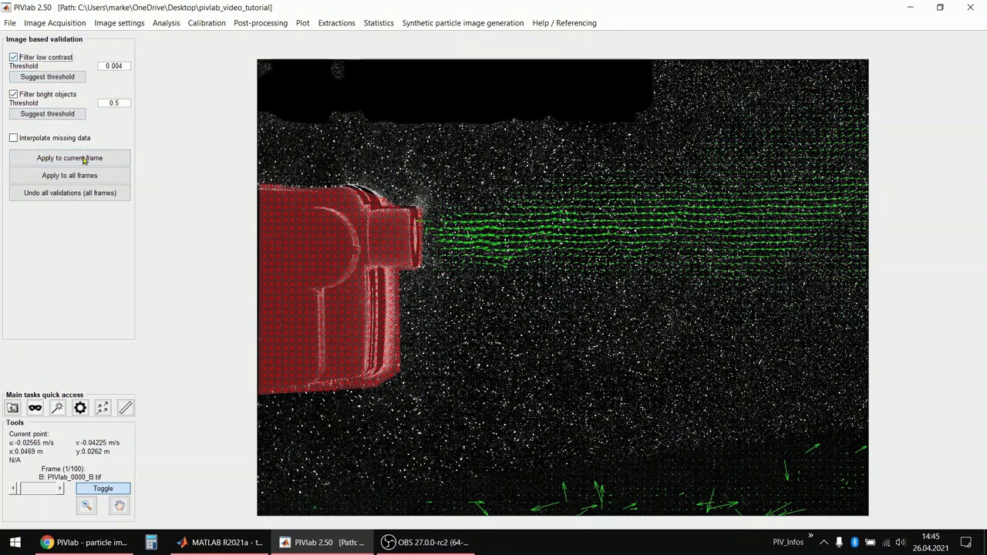
click(69, 158)
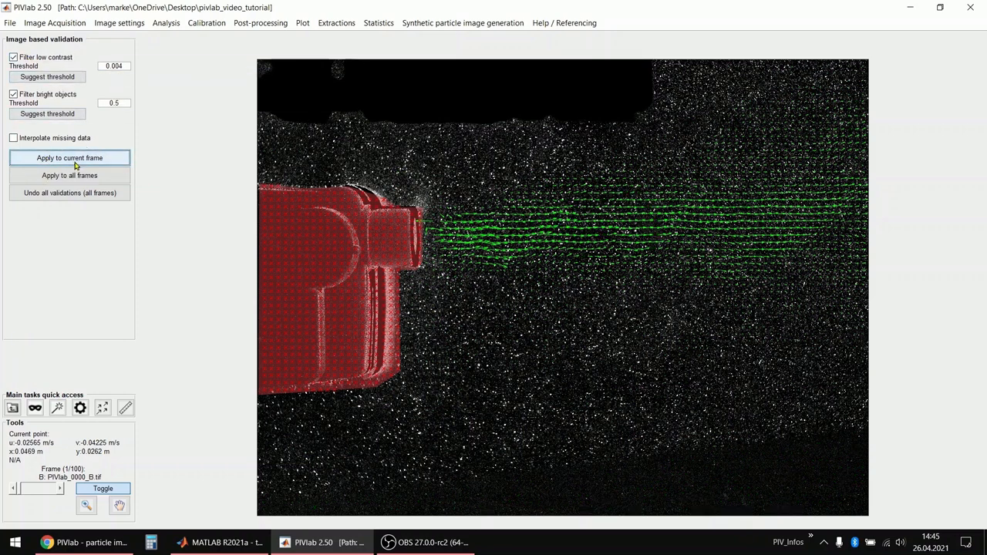
mouse_move(74, 165)
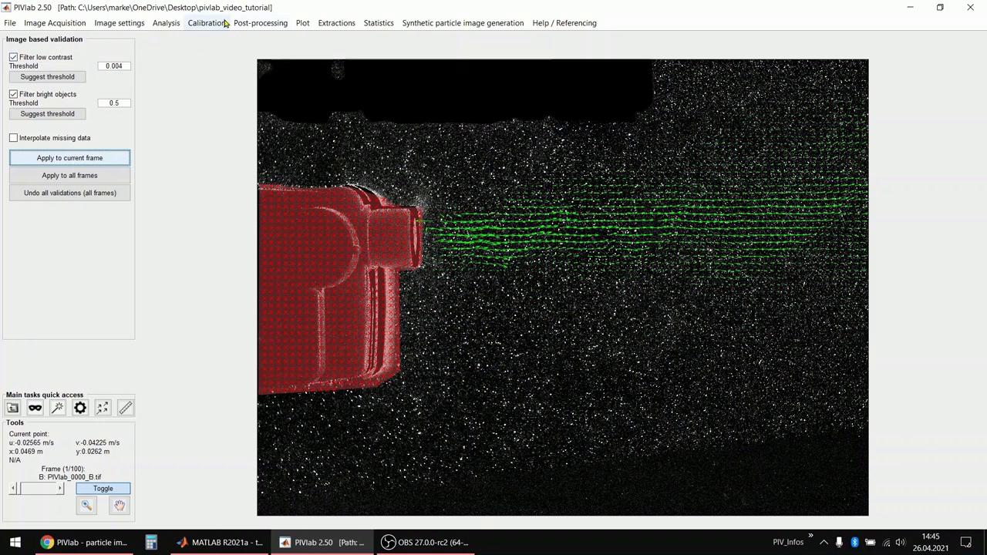
click(209, 23)
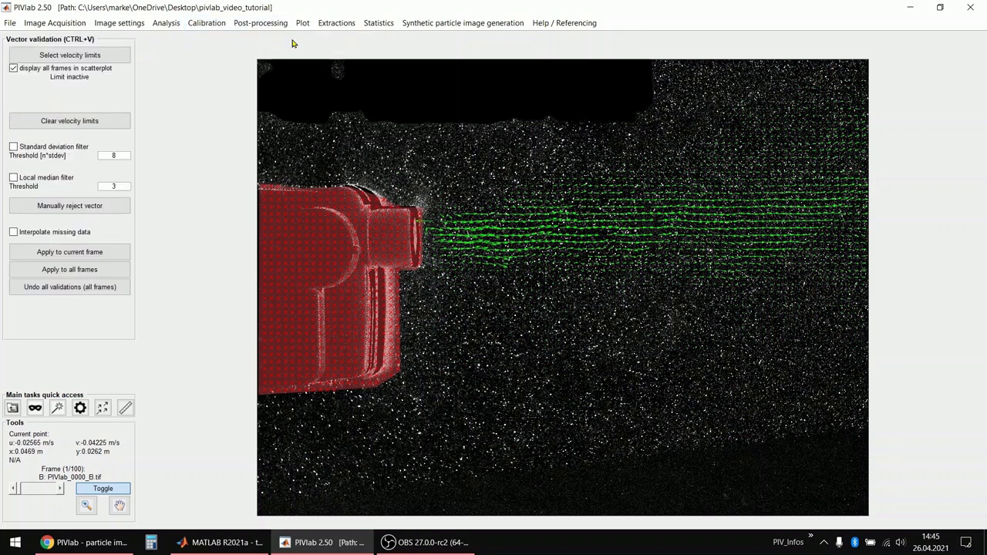
mouse_move(282, 28)
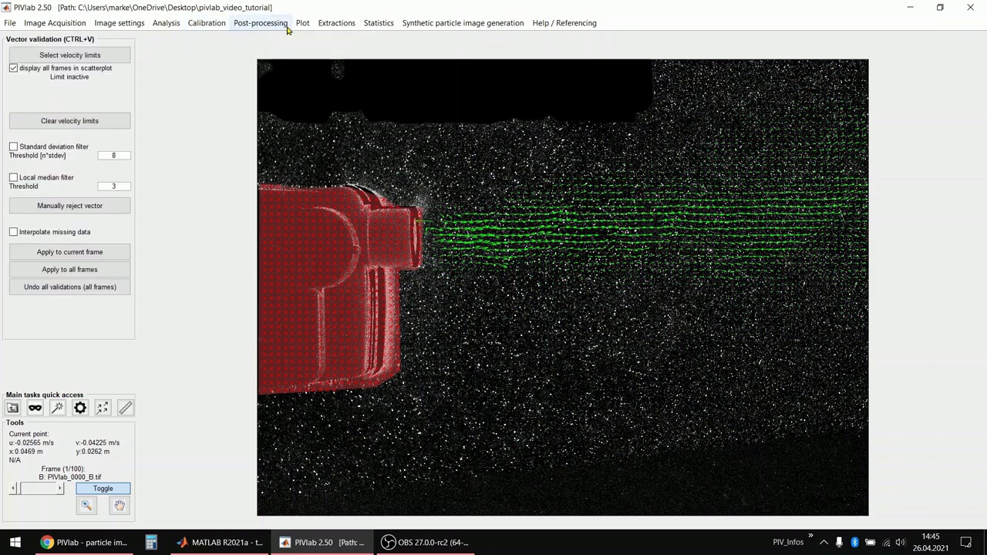
mouse_move(216, 81)
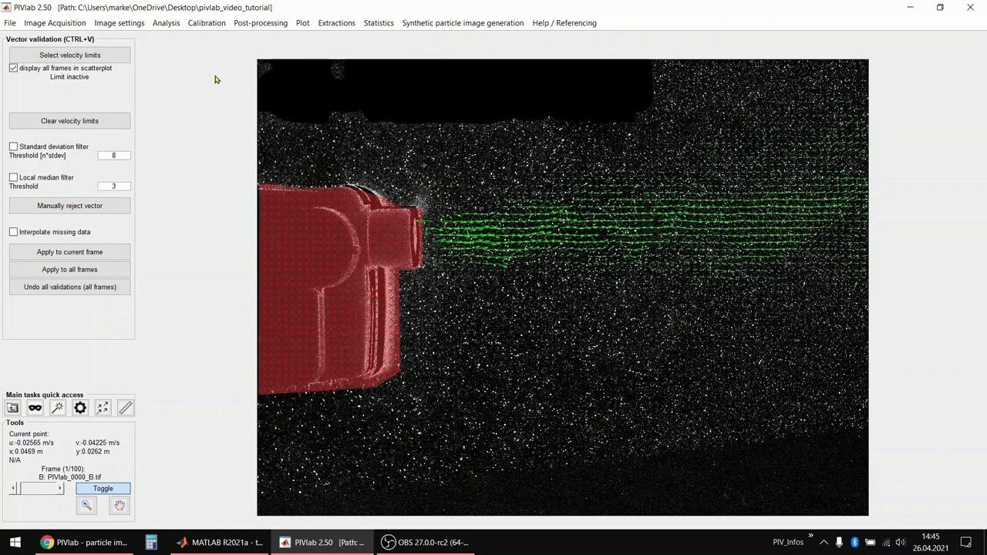
mouse_move(173, 85)
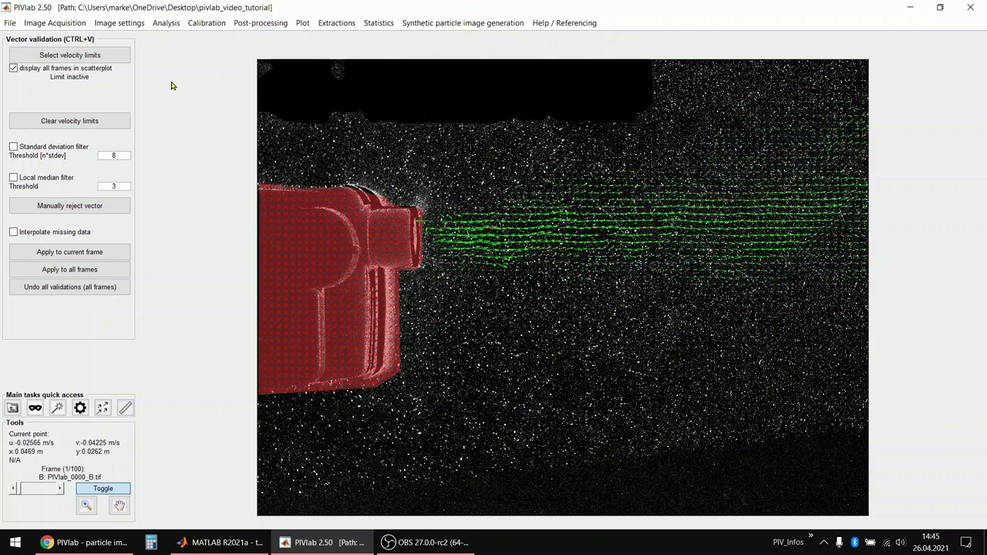
- Draw and refine scatter-plot windows limiting u to −0.29–1.75 m/s and v to −0.48–0.54 m/s
click(74, 55)
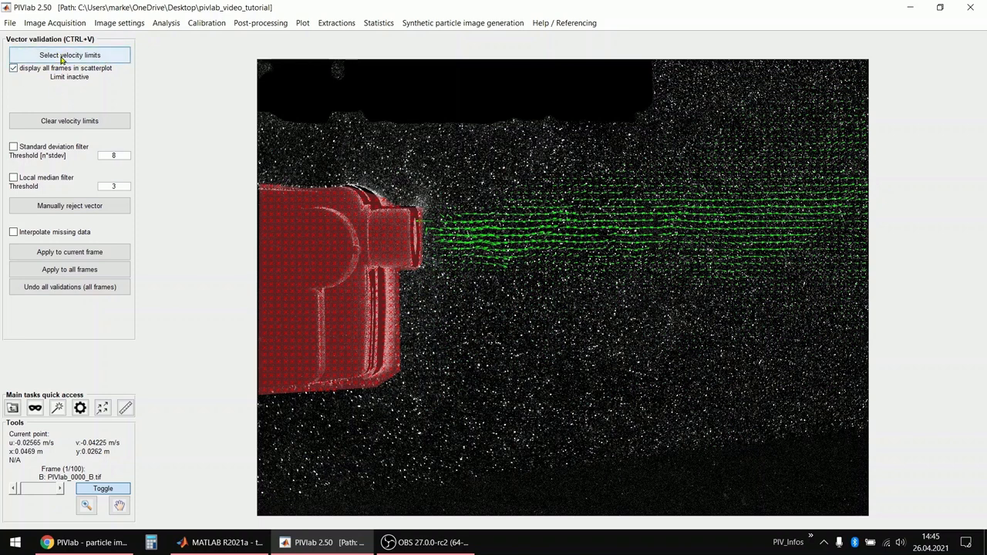
click(69, 54)
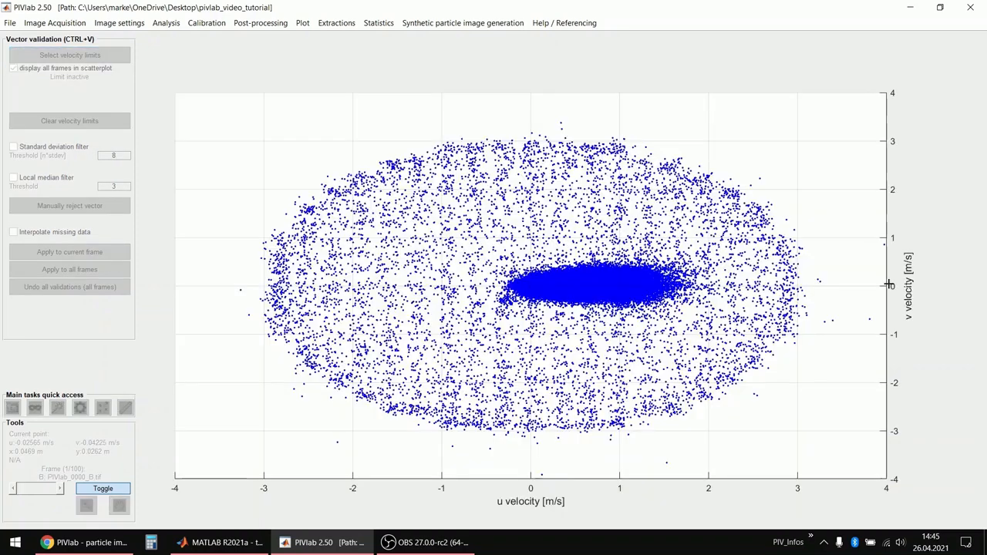
mouse_move(74, 55)
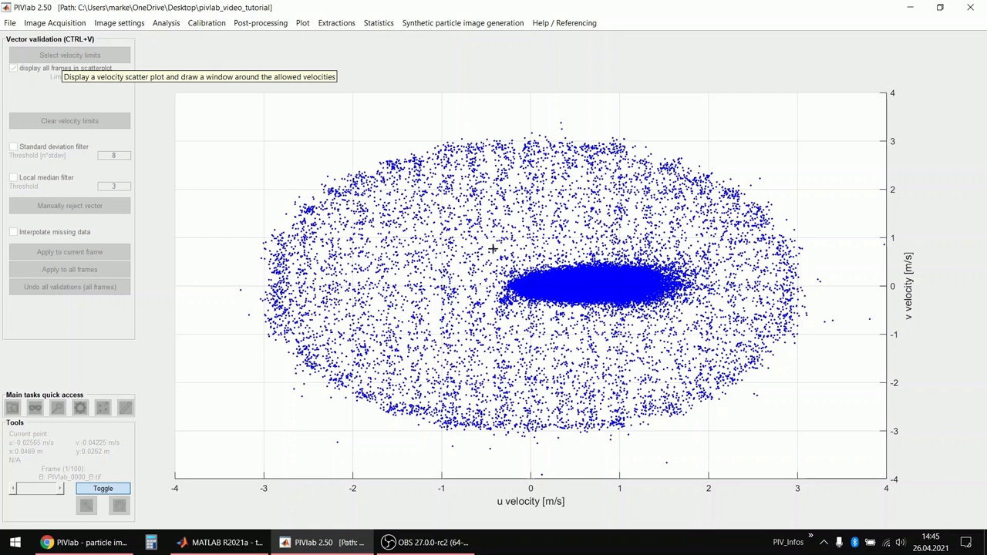
drag(492, 249, 704, 319)
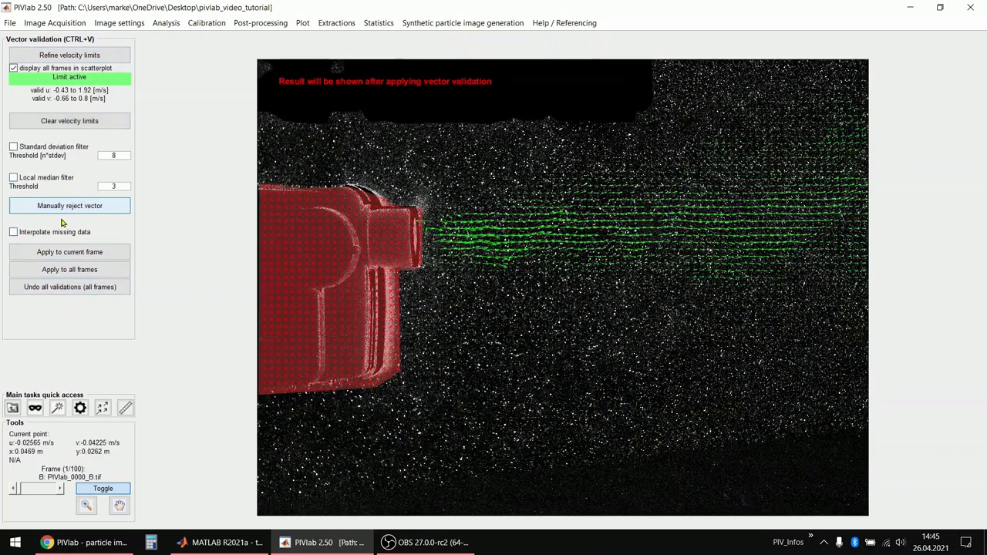
click(70, 251)
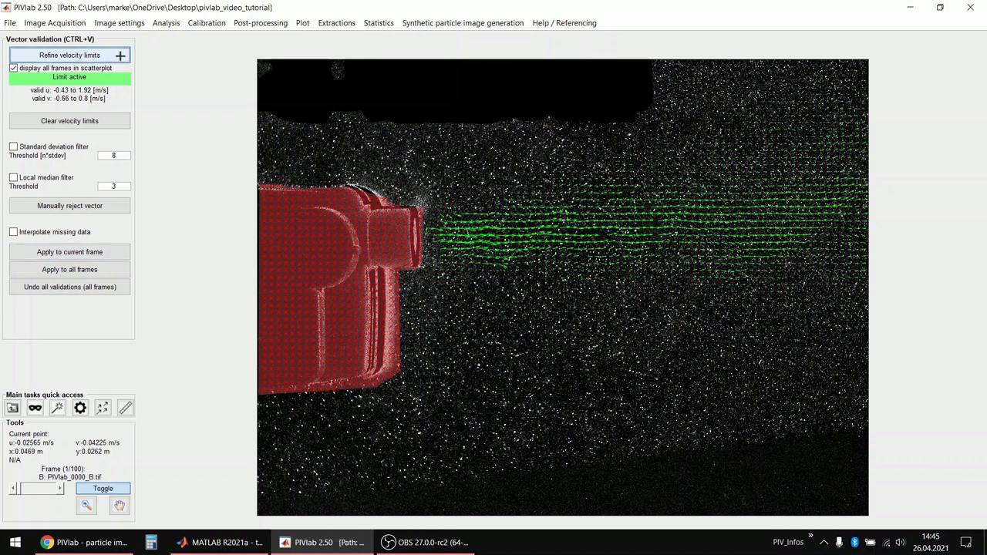
click(69, 55)
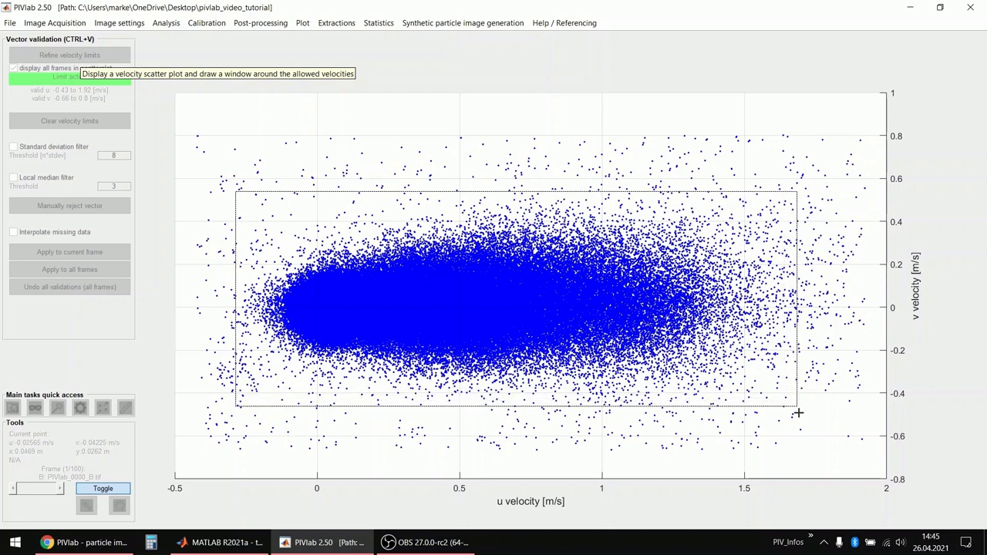
drag(798, 414, 817, 412)
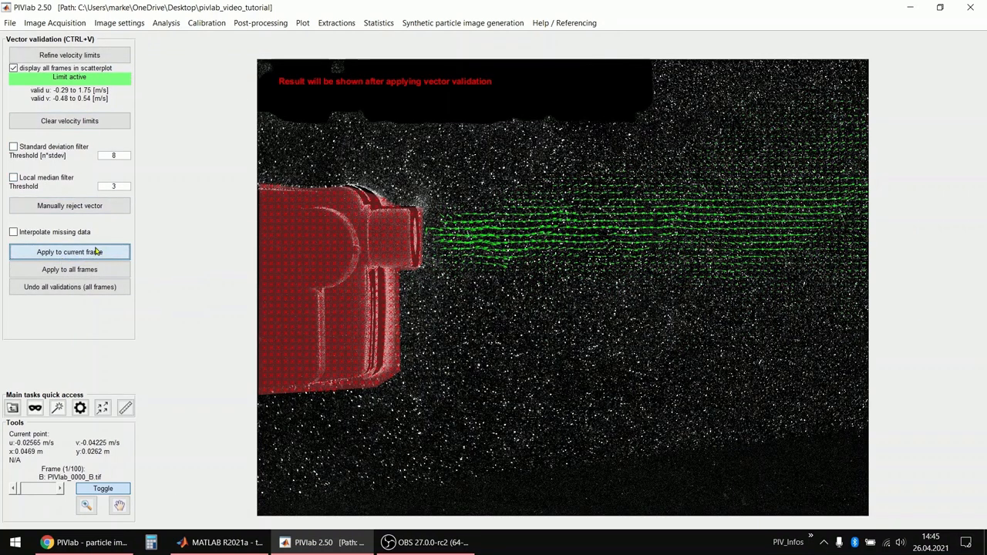
click(14, 146)
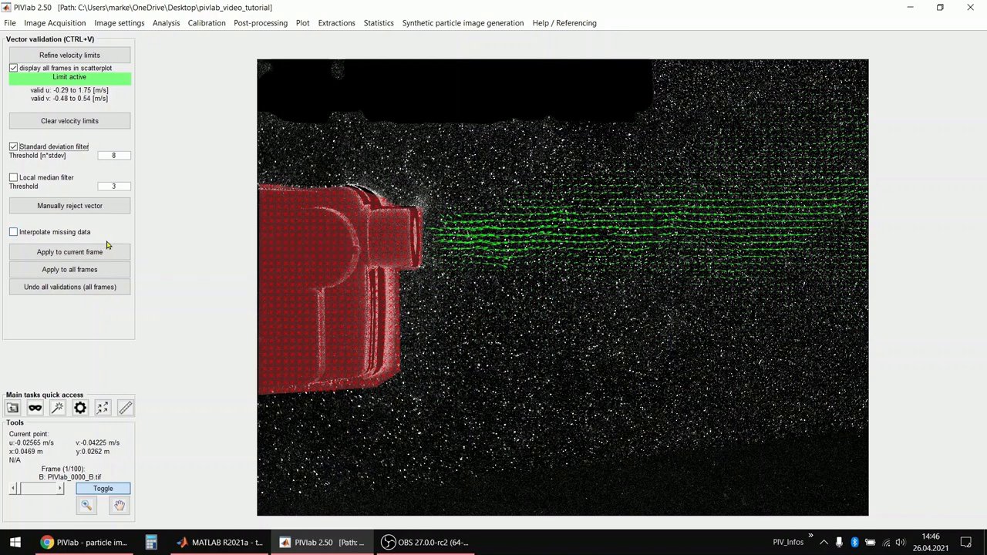
- Enable the local median filter (threshold 3) and run validation on all frames
click(13, 177)
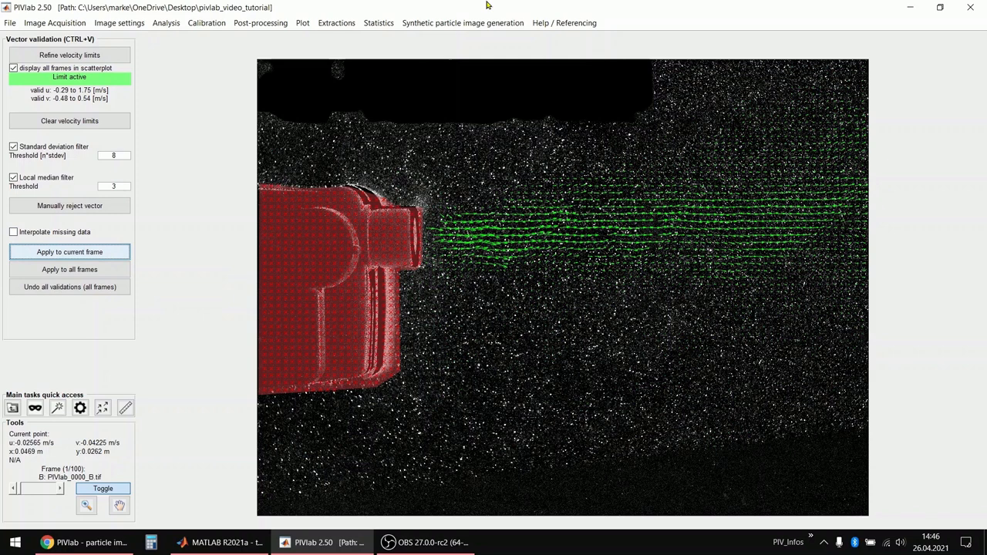
mouse_move(470, 5)
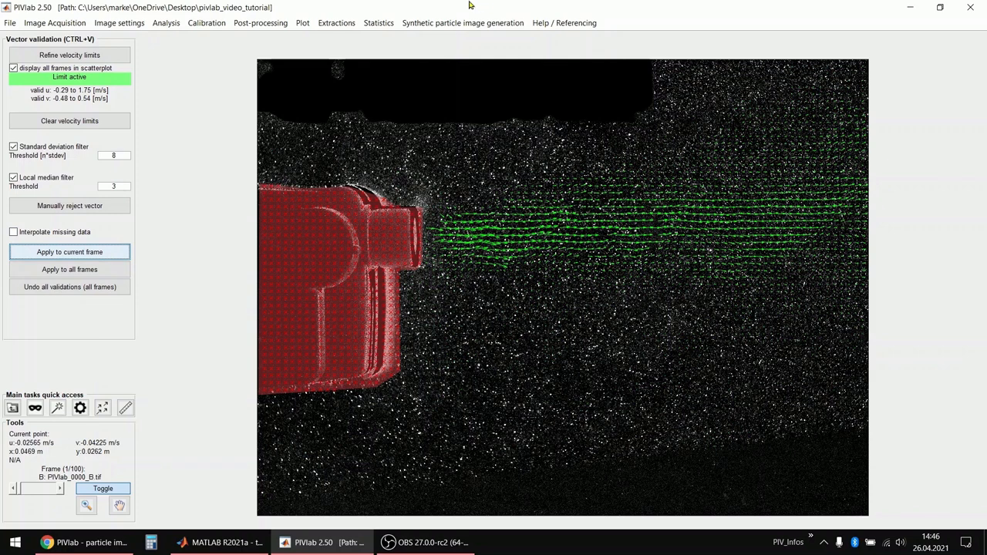
mouse_move(301, 23)
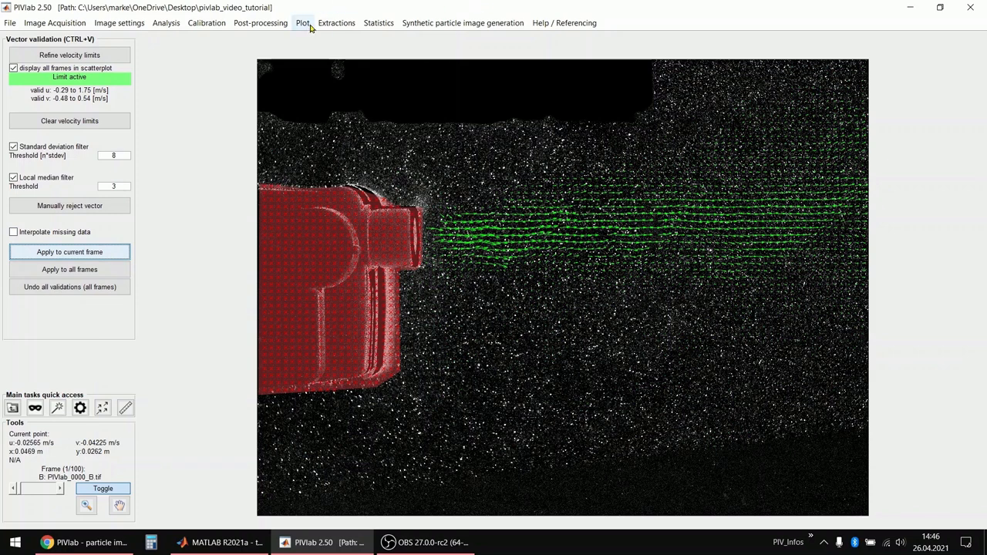
mouse_move(313, 29)
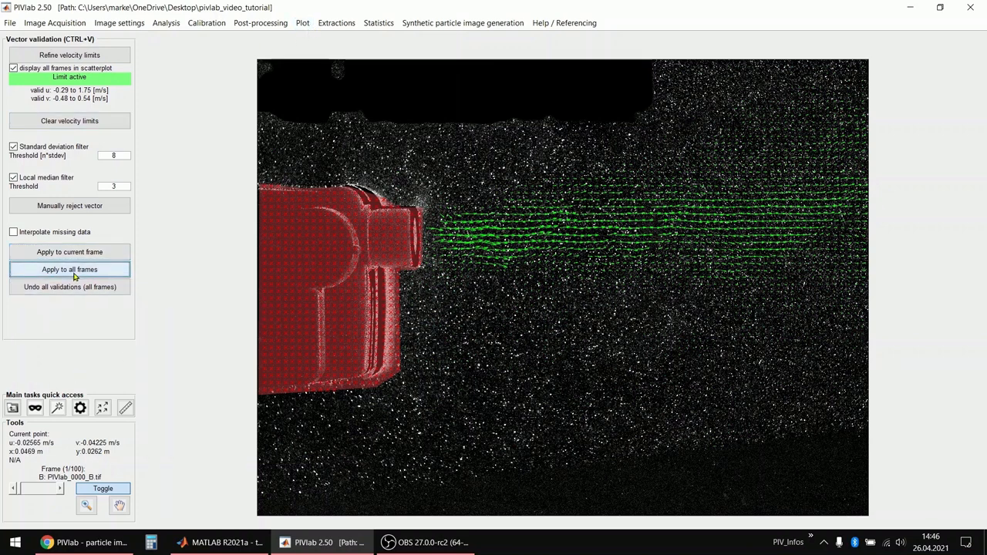
click(70, 269)
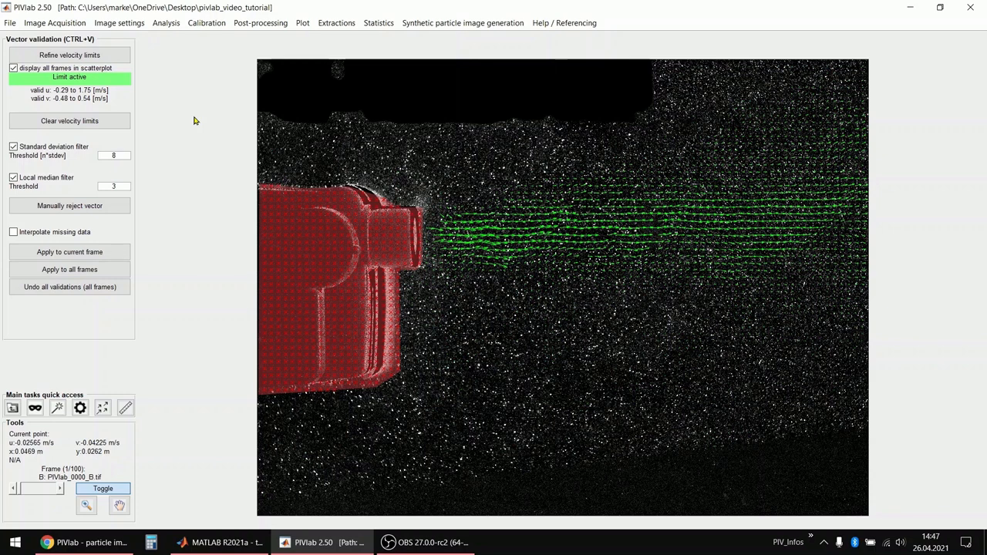
mouse_move(233, 40)
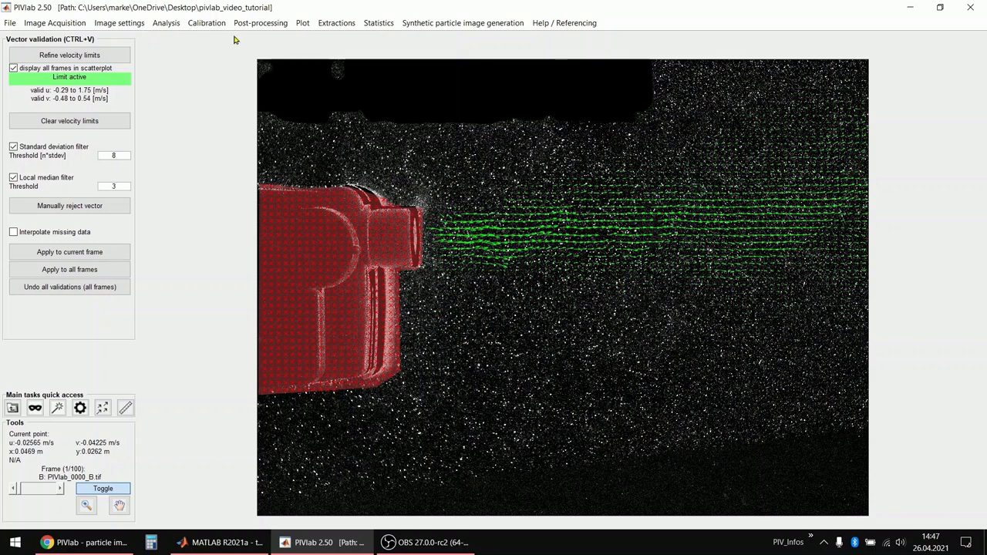
click(296, 22)
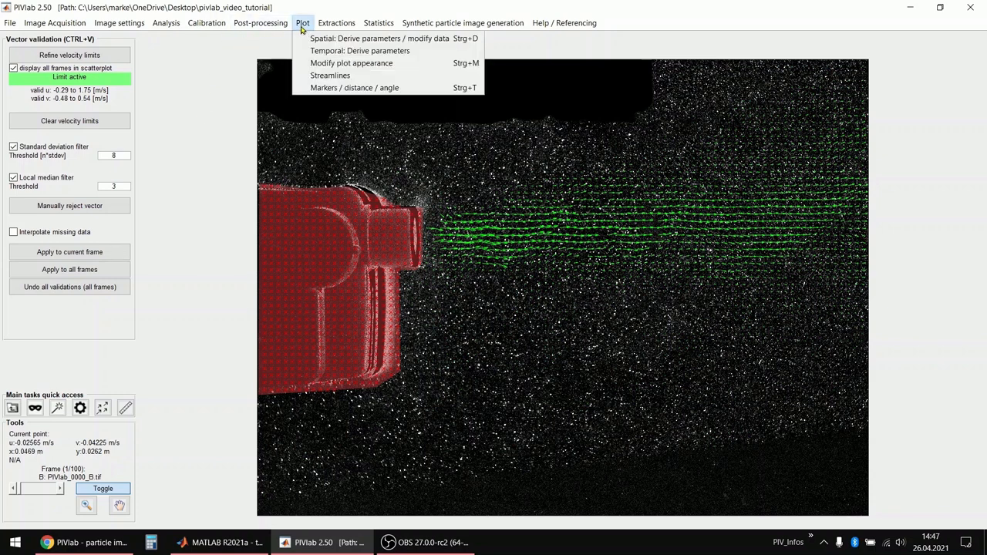
- Calculate the mean vector field over frames 1:end using Temporal: Derive parameters
click(256, 22)
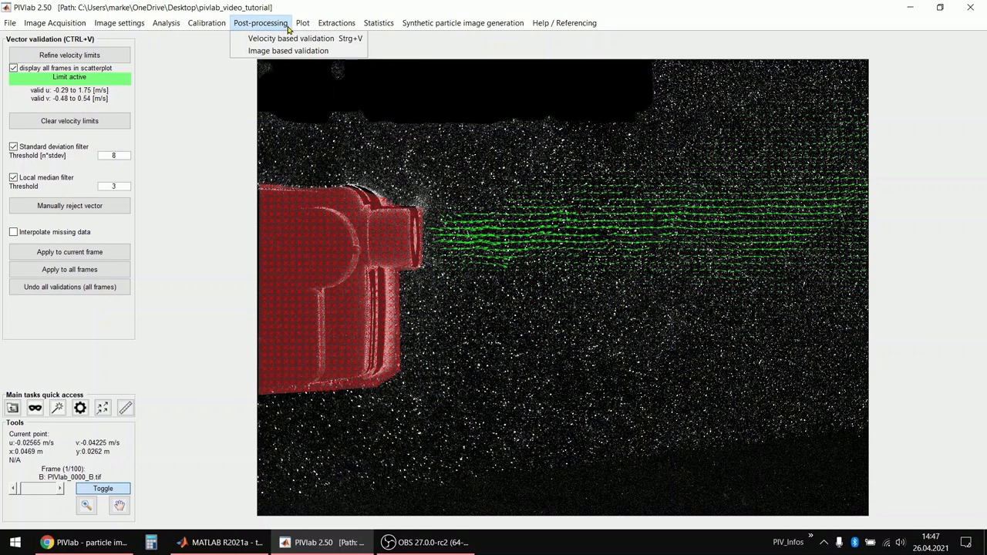
click(310, 23)
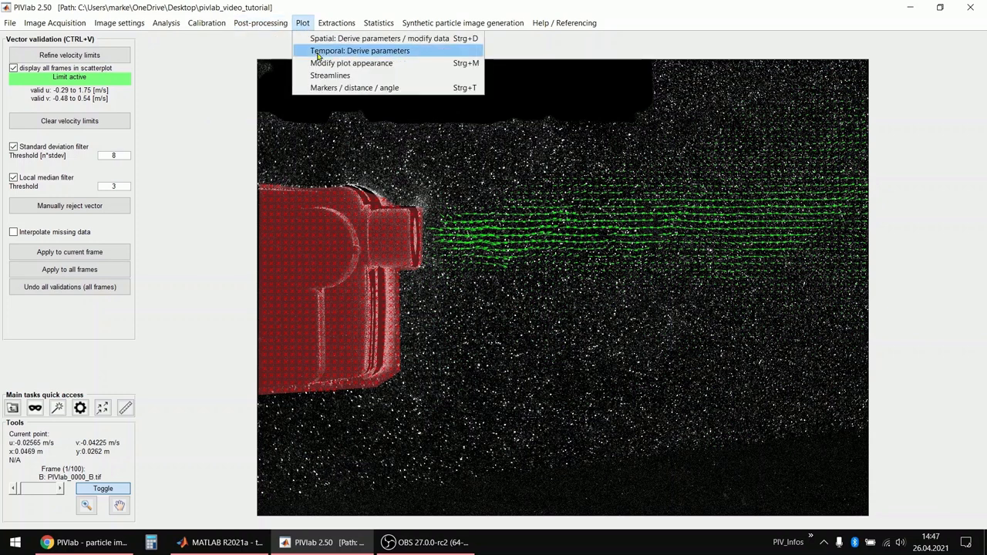
click(360, 50)
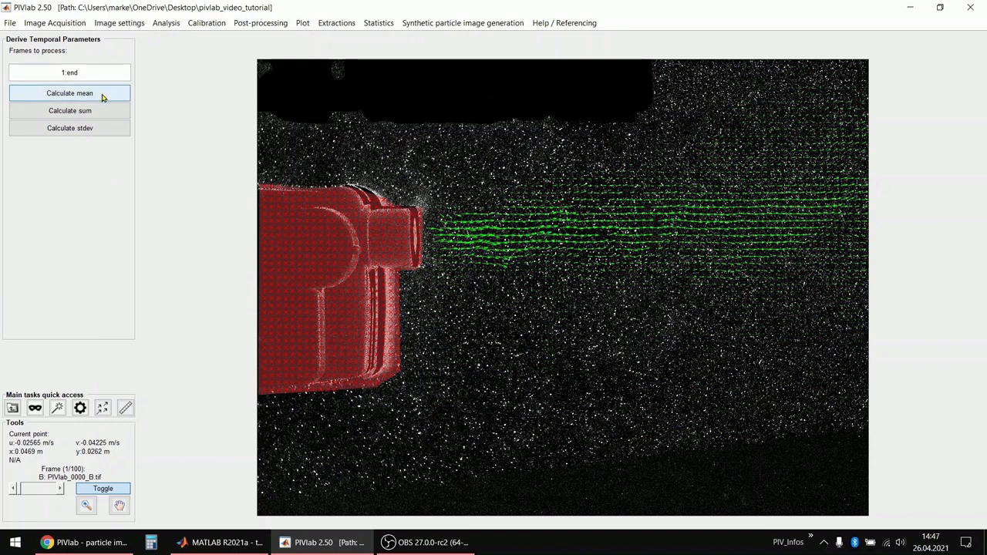
click(70, 92)
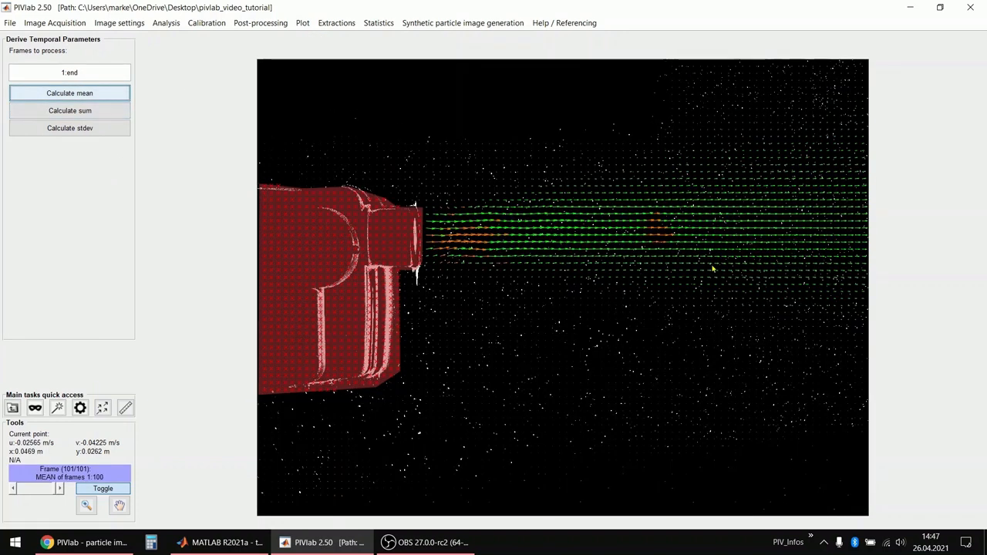
mouse_move(121, 312)
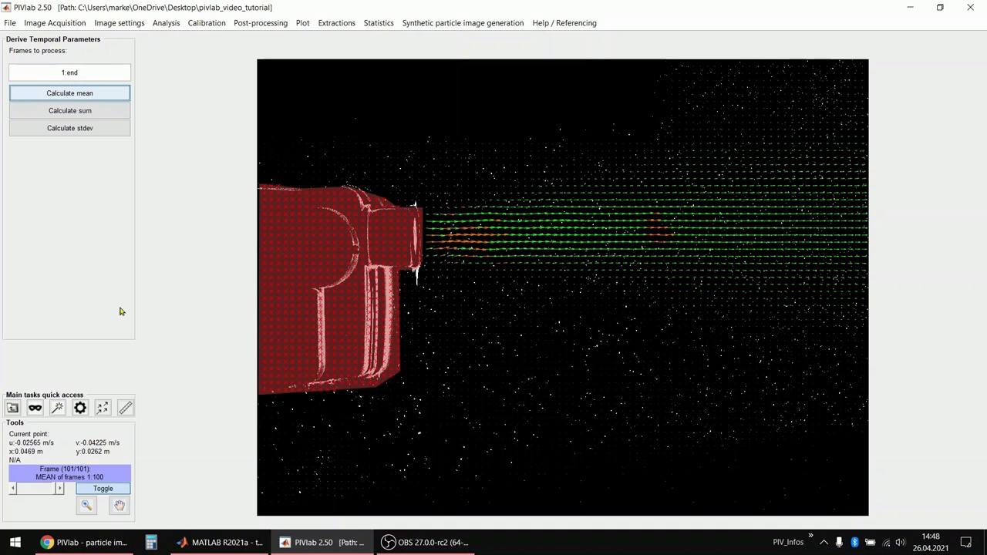
mouse_move(256, 36)
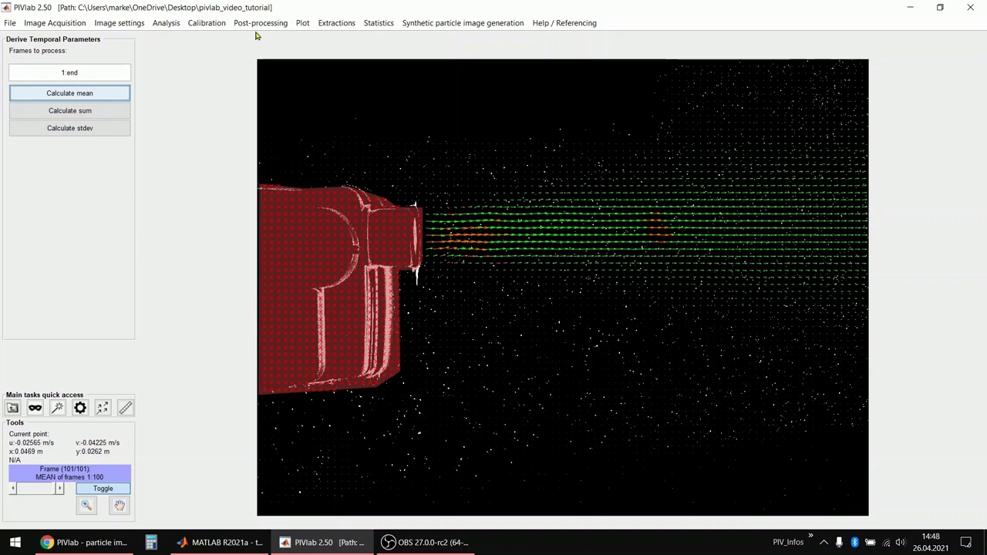
click(304, 23)
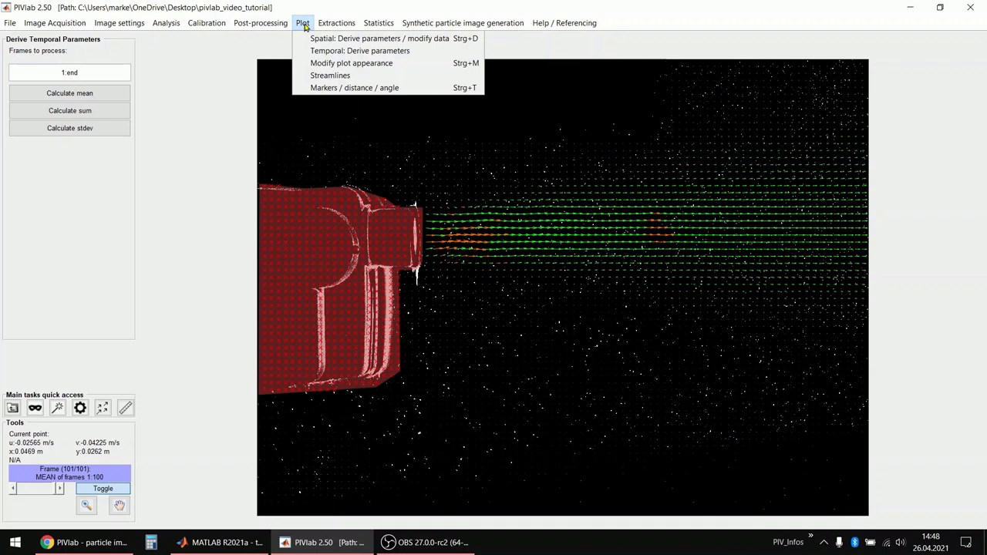
- Display the mean jet field as a velocity magnitude colour map via Derive parameters
click(357, 38)
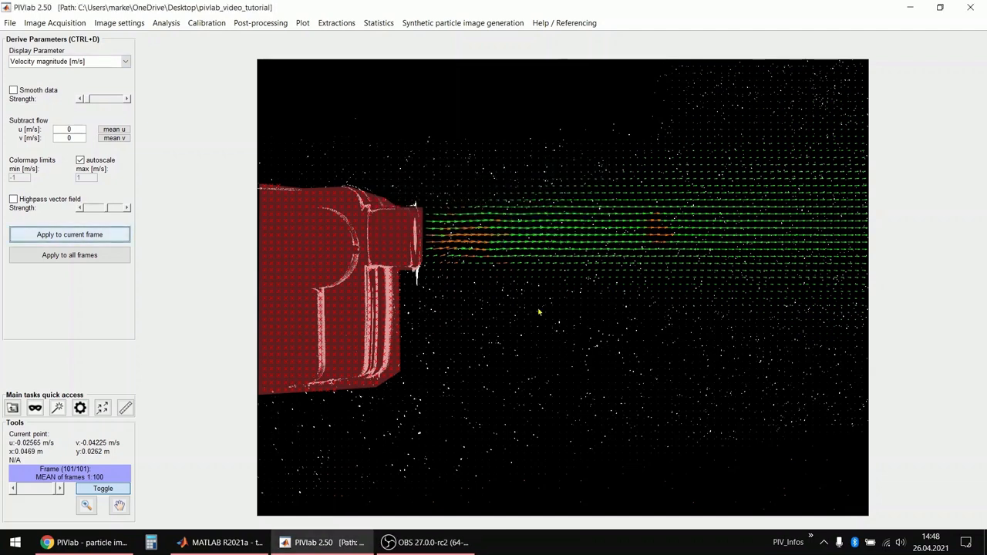
click(70, 233)
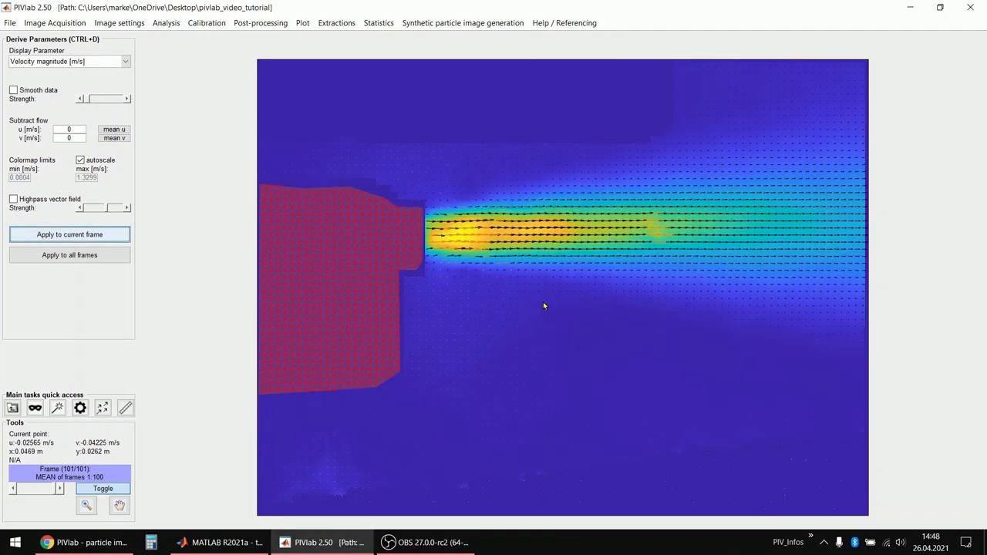
mouse_move(535, 303)
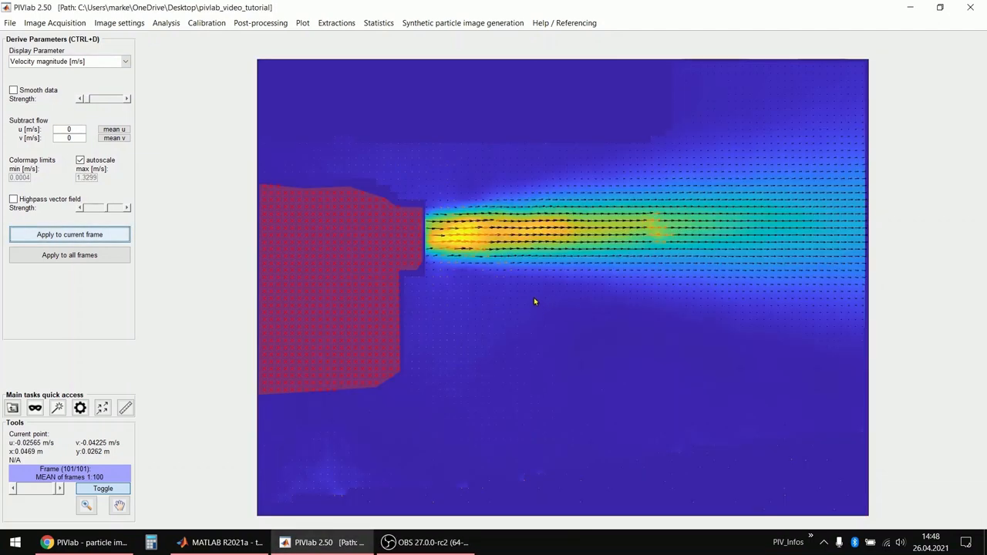